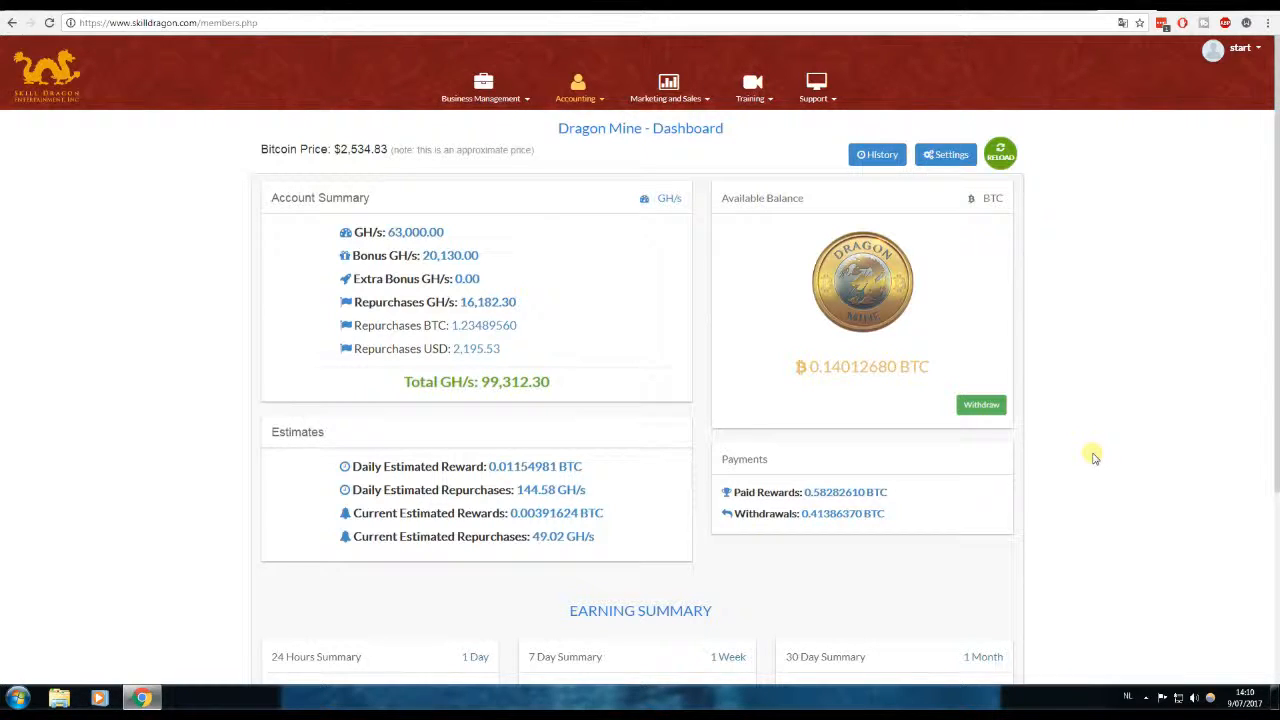
mouse_move(884, 436)
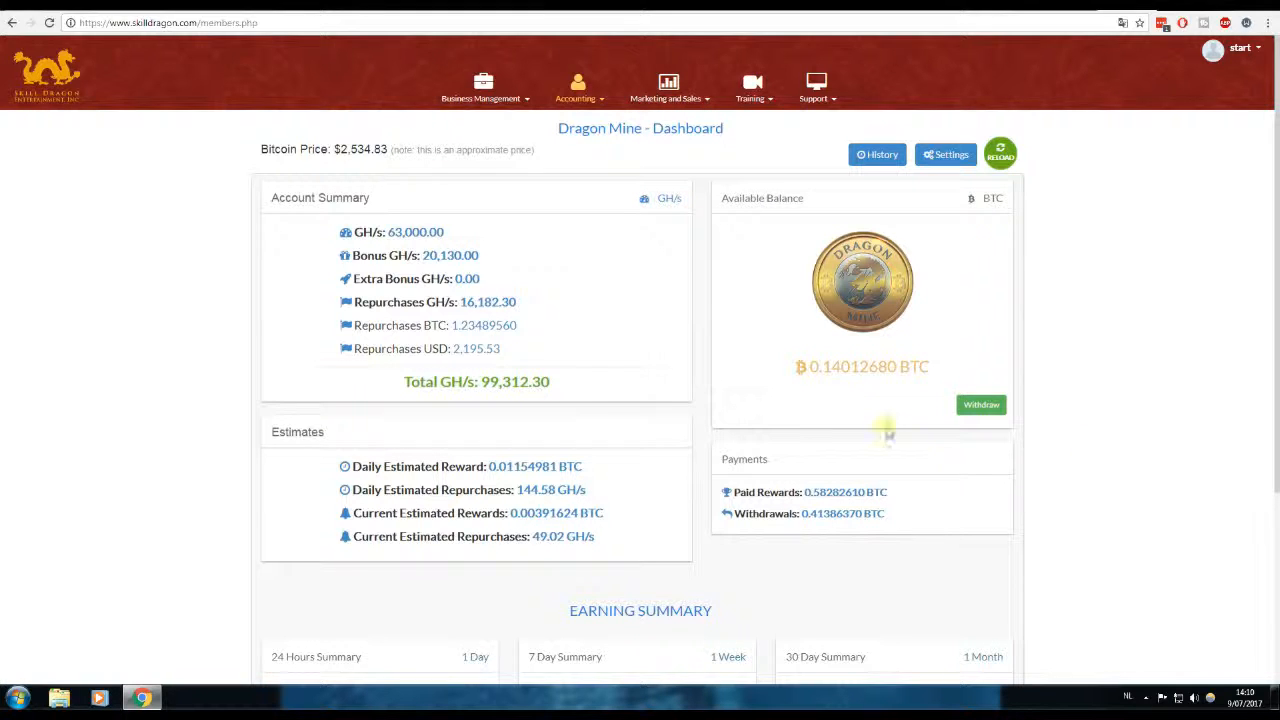
mouse_move(596, 432)
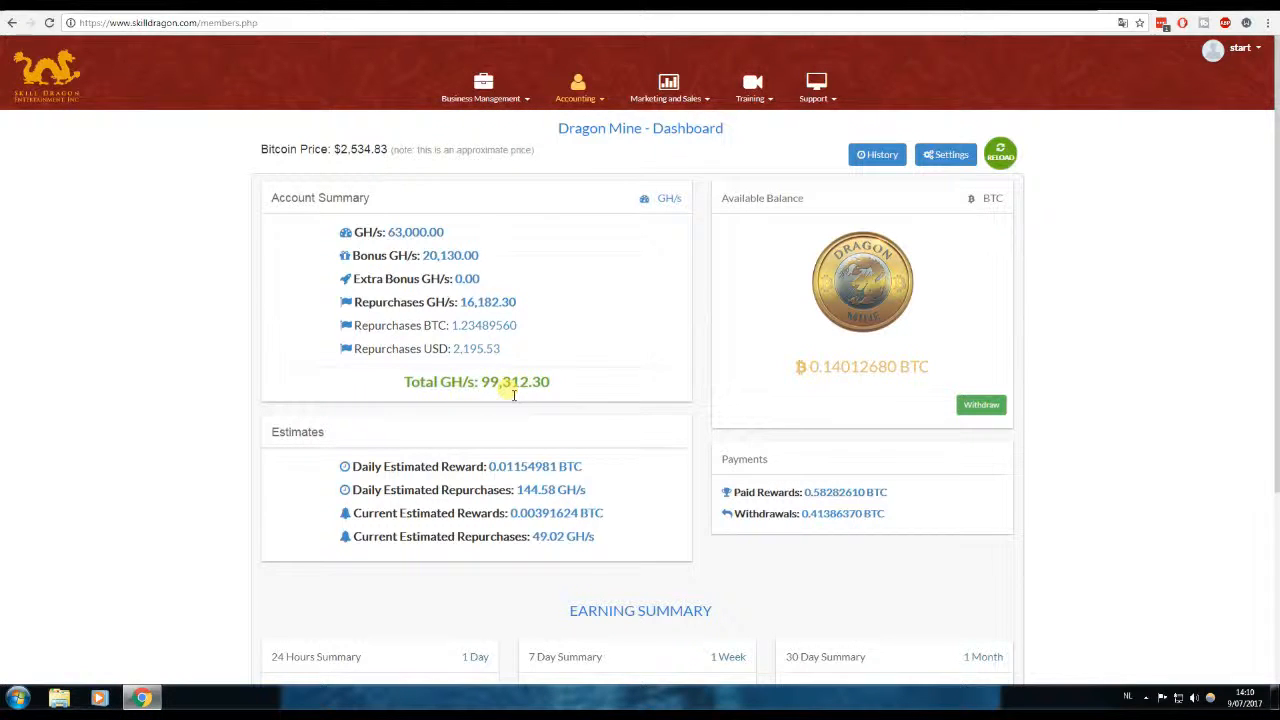
mouse_move(476, 302)
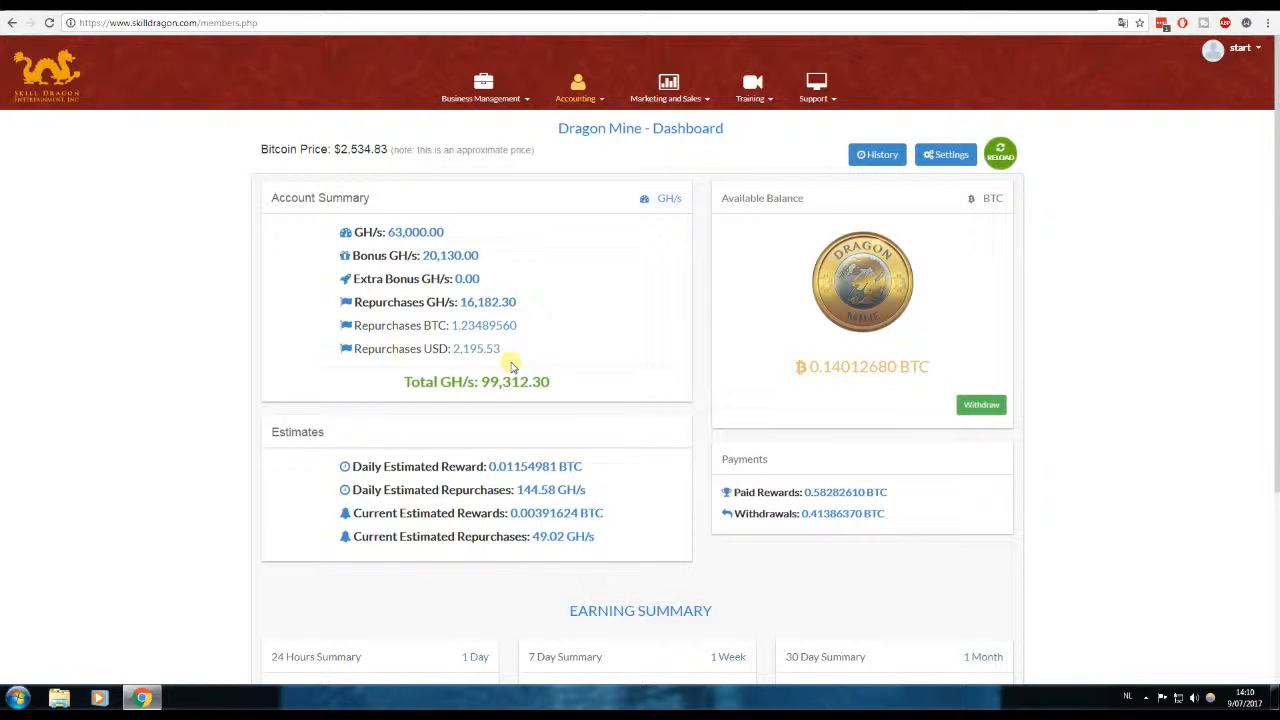
mouse_move(504, 342)
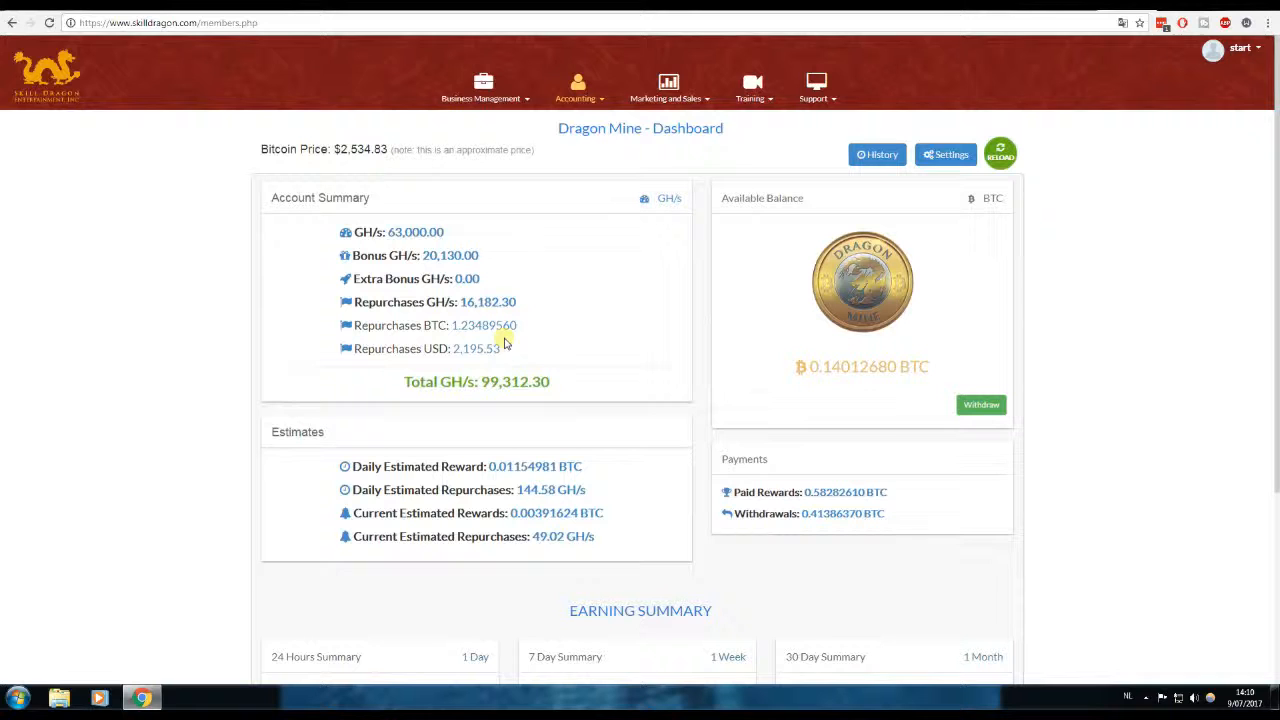
mouse_move(568, 384)
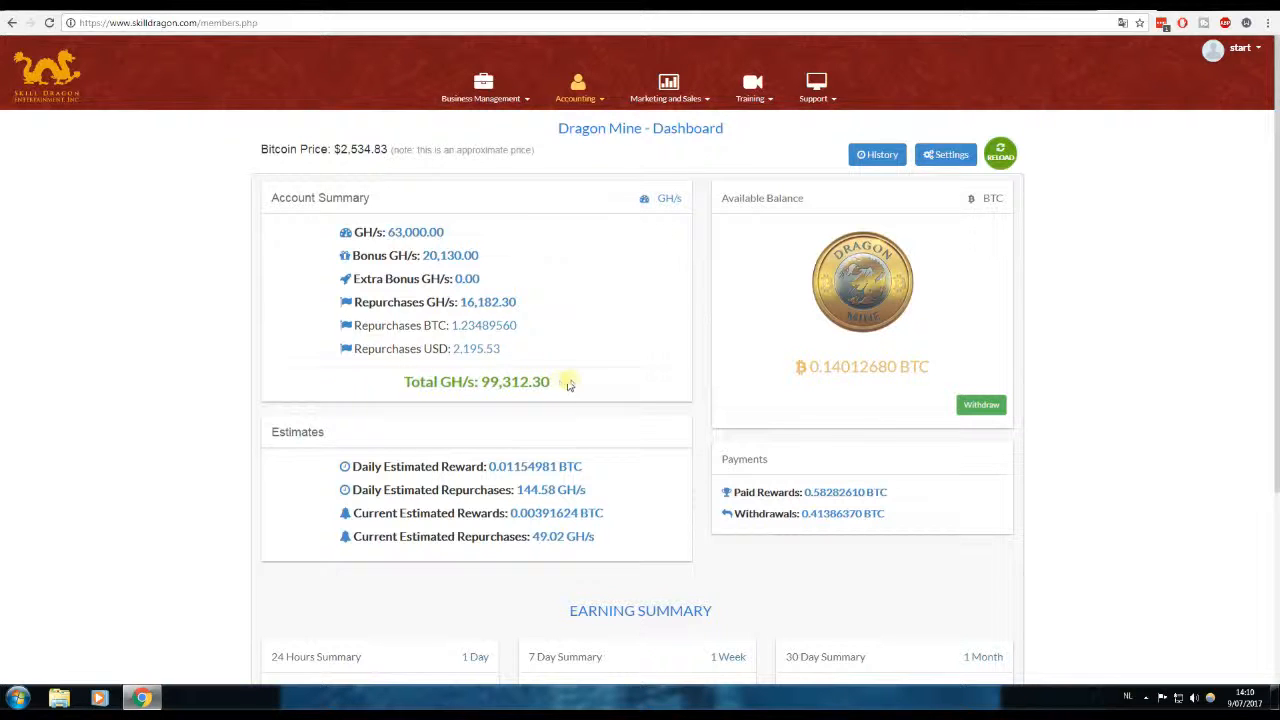
mouse_move(1068, 204)
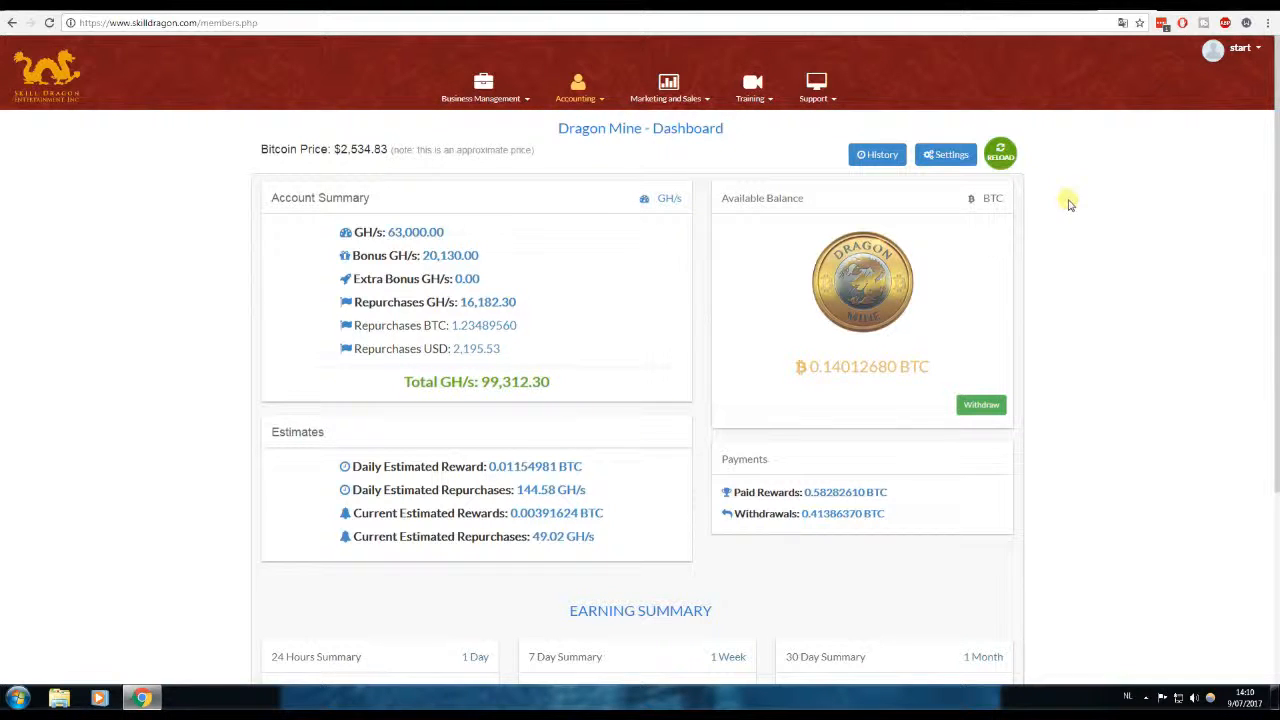
mouse_move(1076, 236)
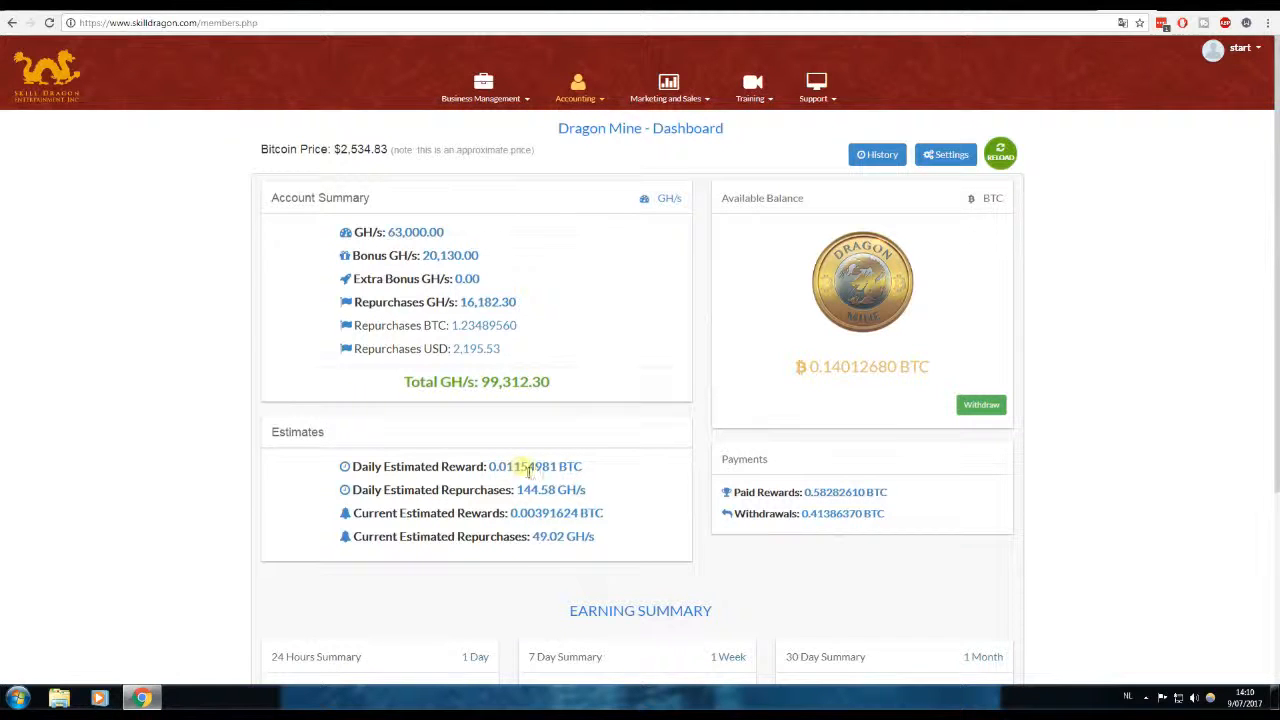
- Scroll the dashboard down to the 24-hour, 7-day and 30-day earning summaries
scroll("down", 3)
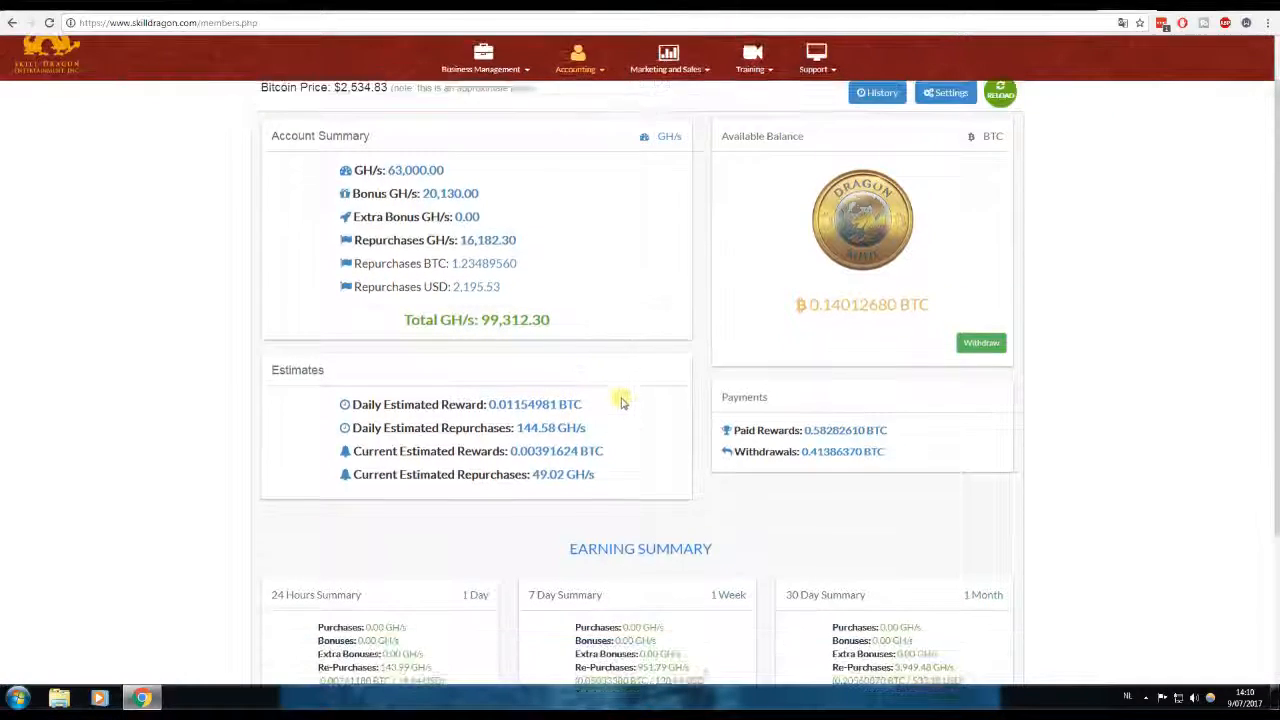
scroll("down", 3)
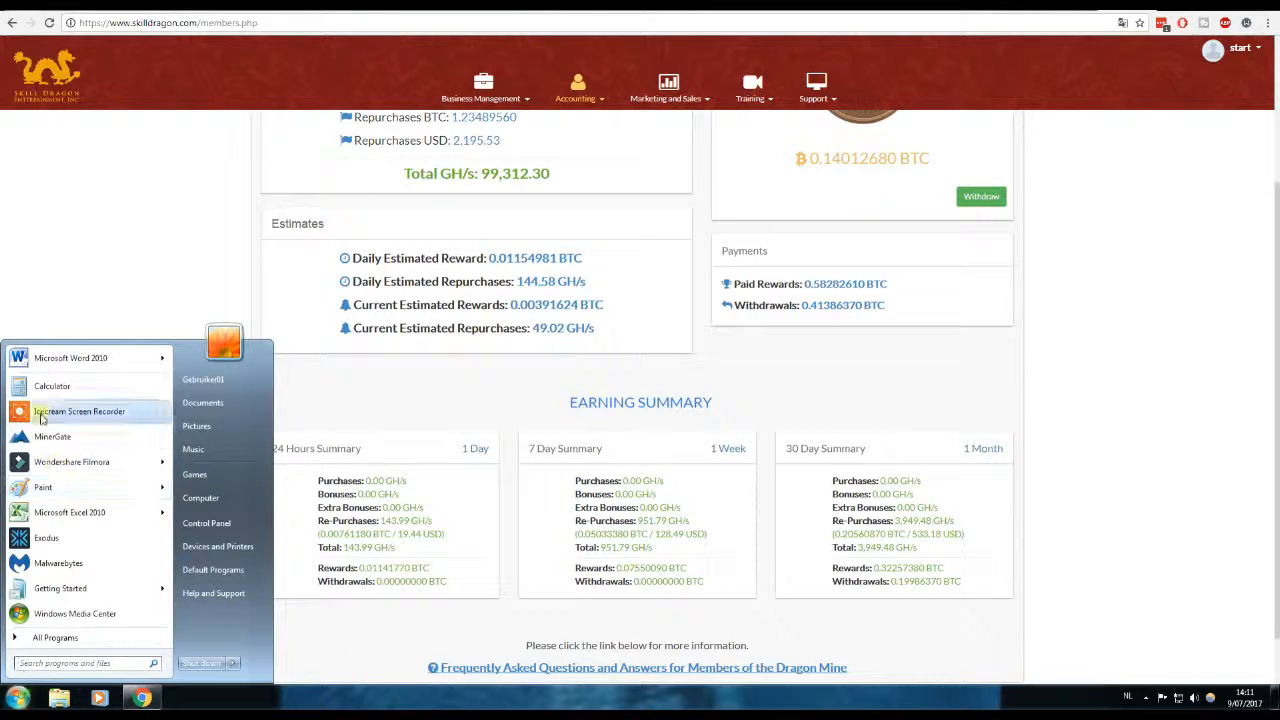
- Launch Calculator and multiply 0.0755 BTC by the 2534 Bitcoin price, giving 191.38
left_click(52, 386)
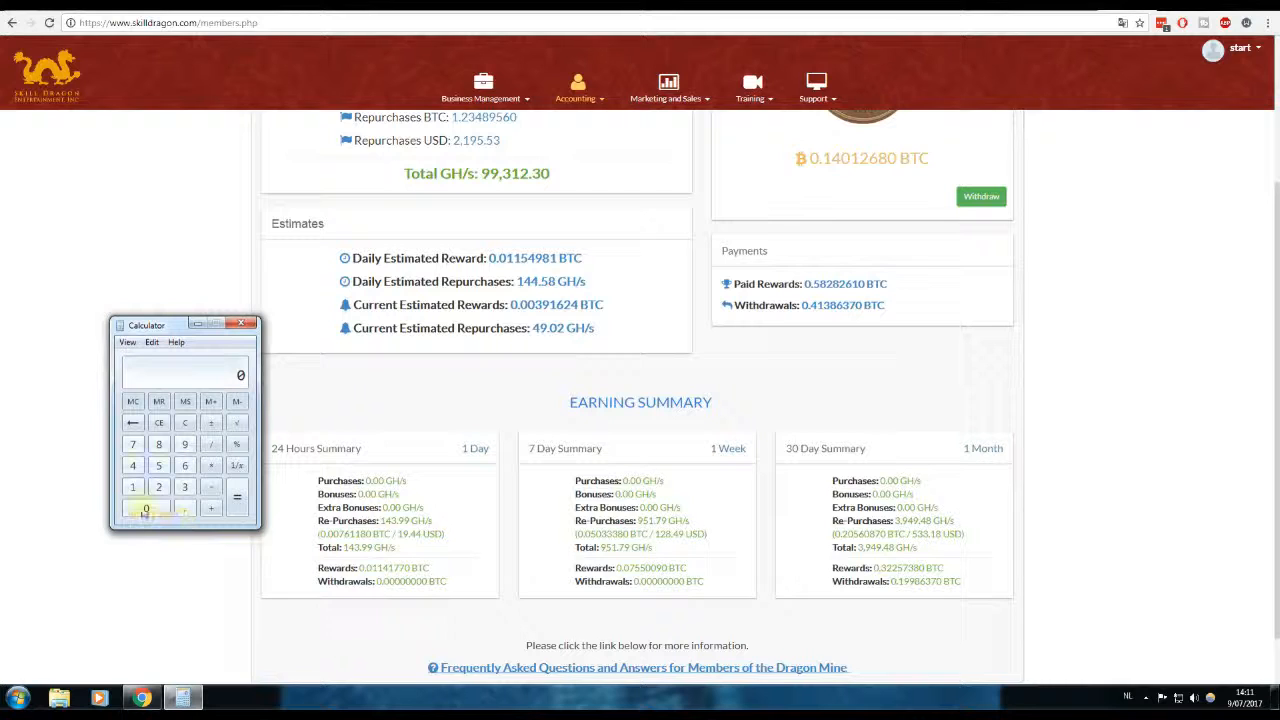
left_click(184, 508)
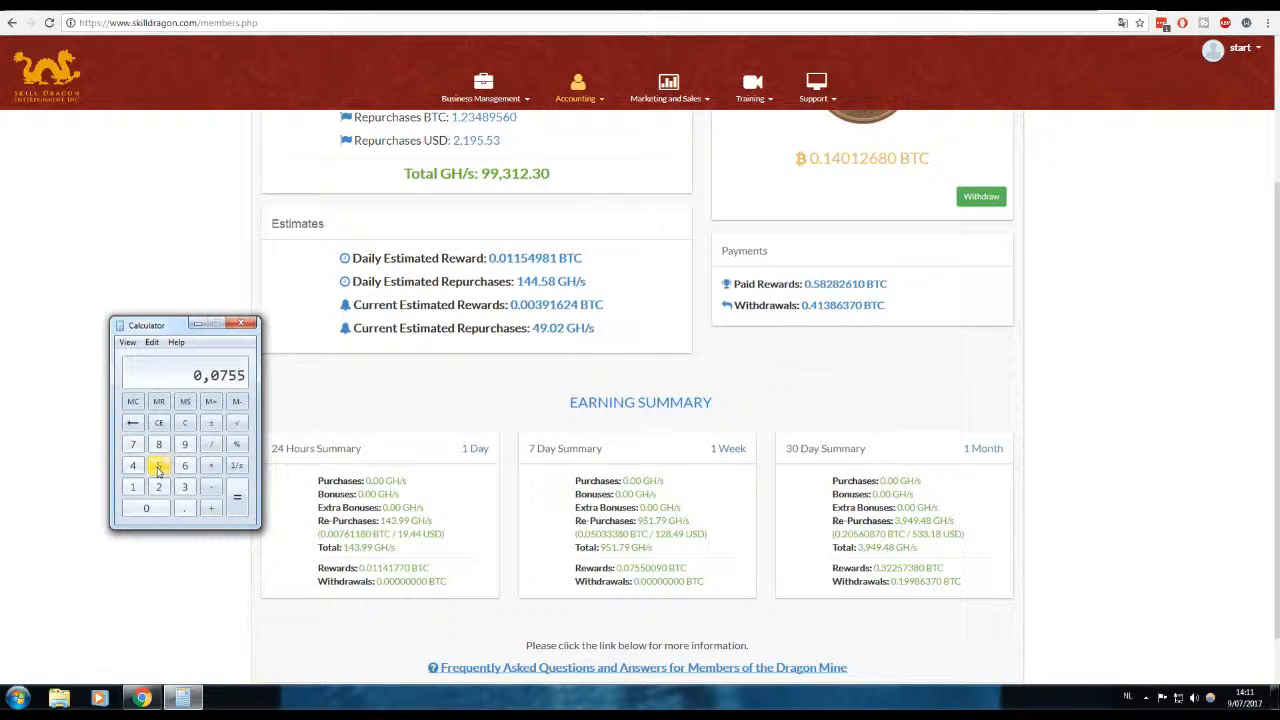
left_click(184, 444)
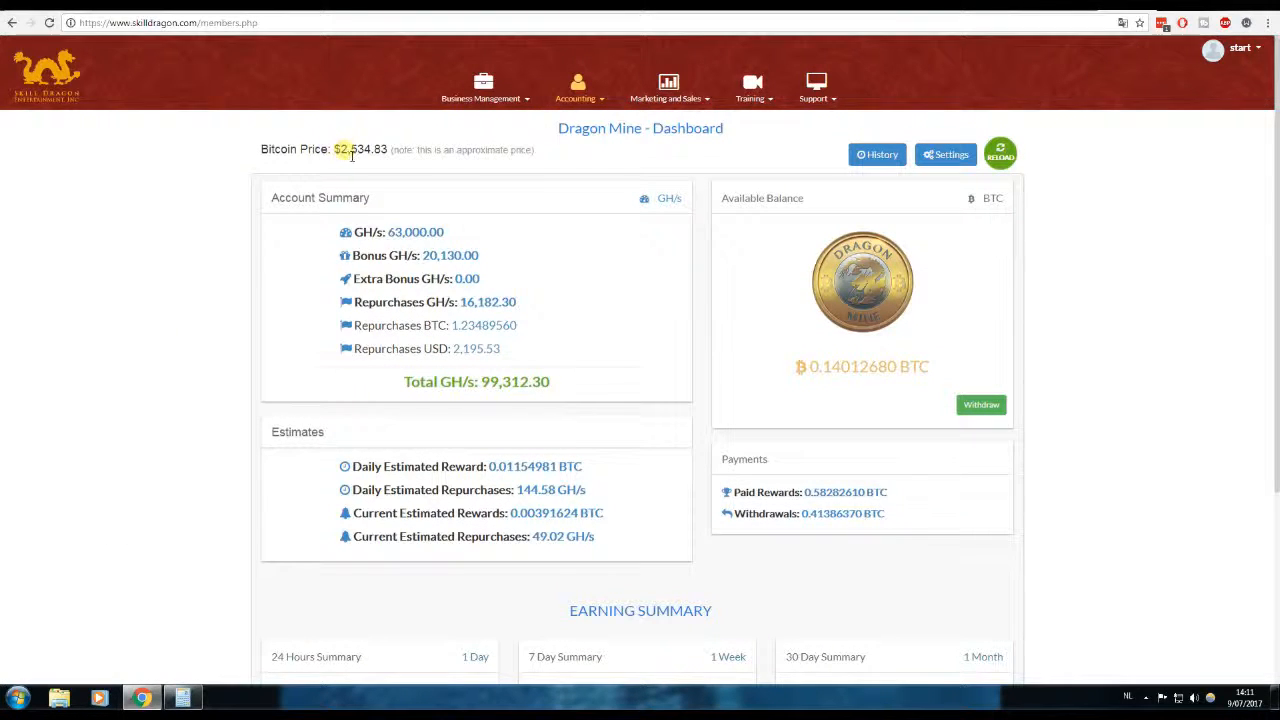
left_click(210, 444)
type("2534")
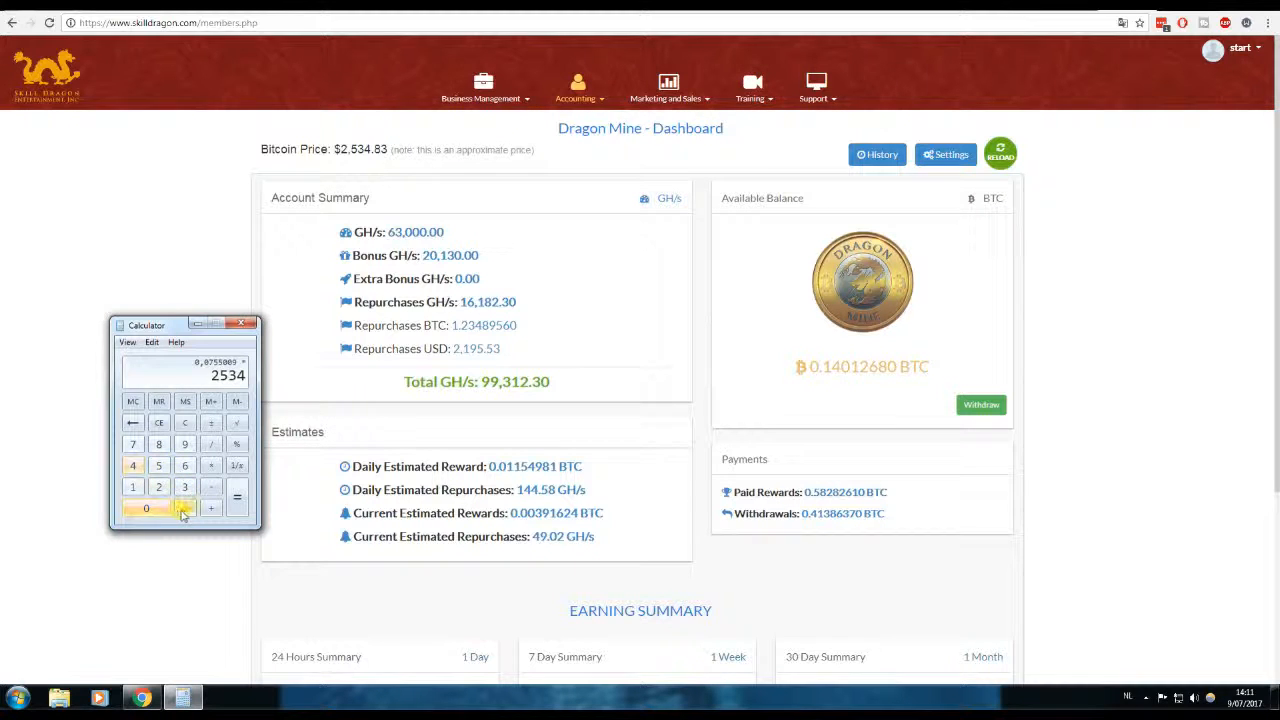
left_click(236, 496)
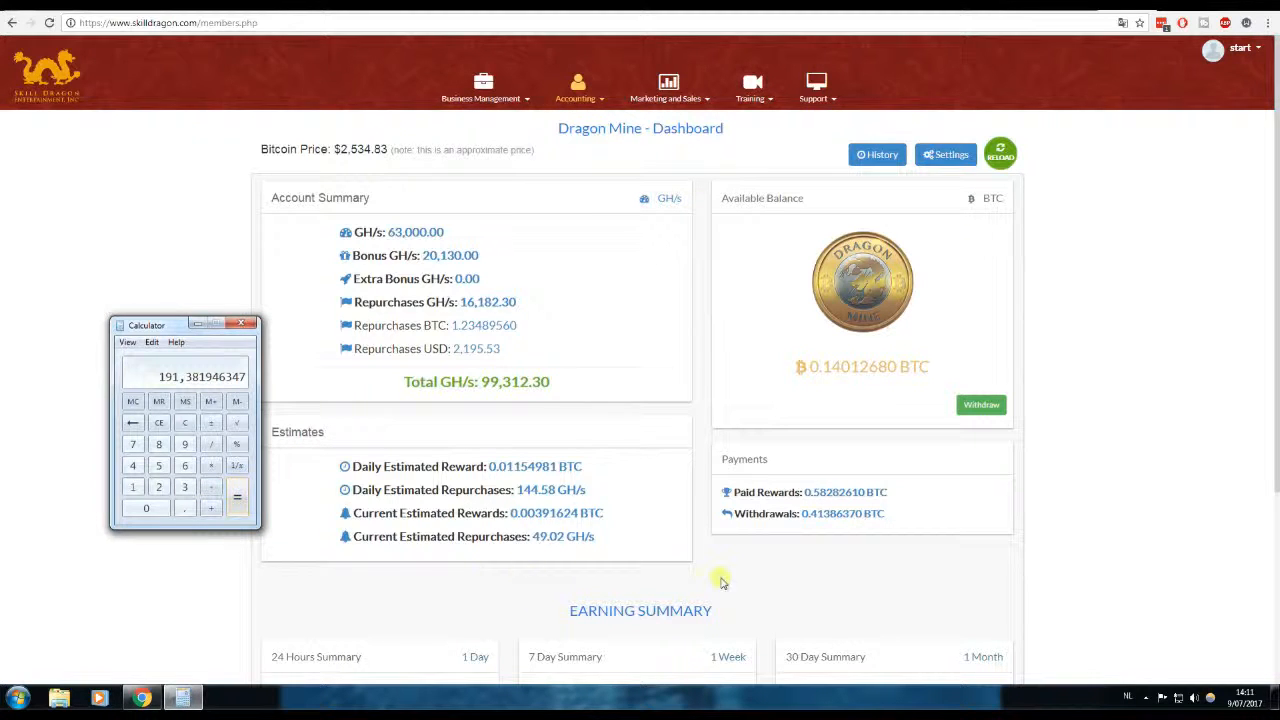
- Add the next dollar amounts to 191.38, reaching a total of about 1,279.41
scroll("down", 3)
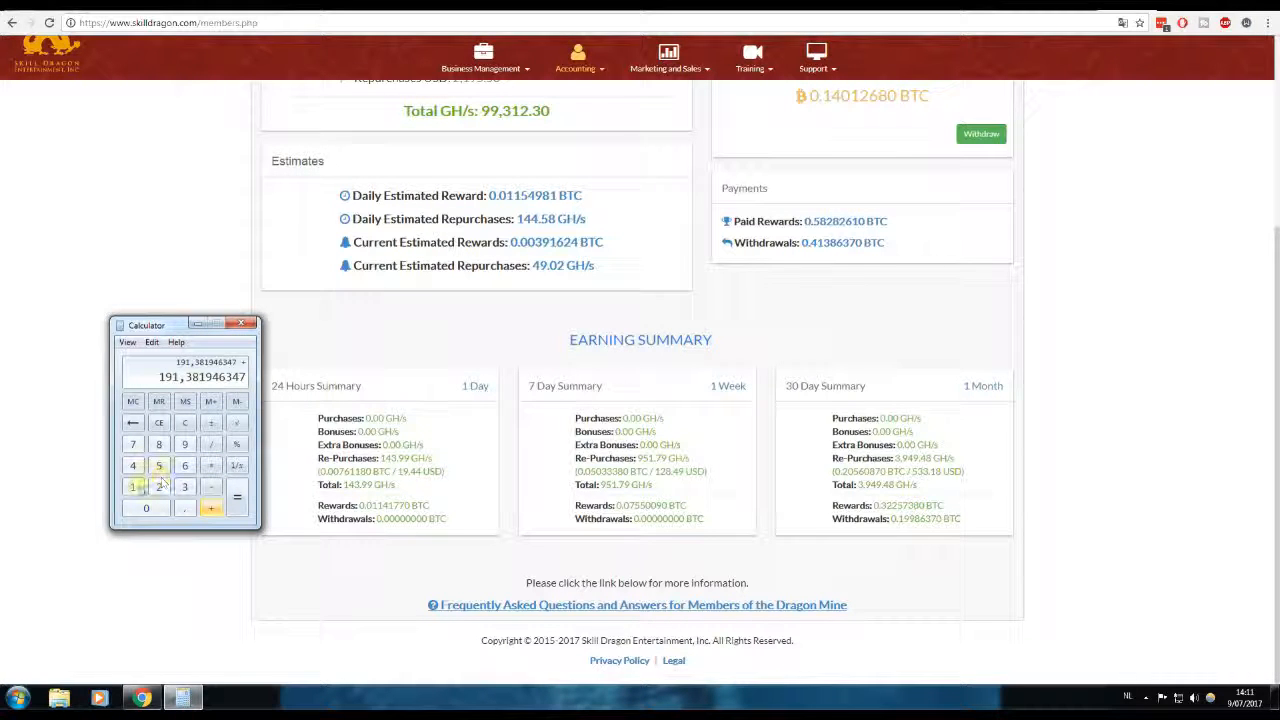
left_click(158, 444)
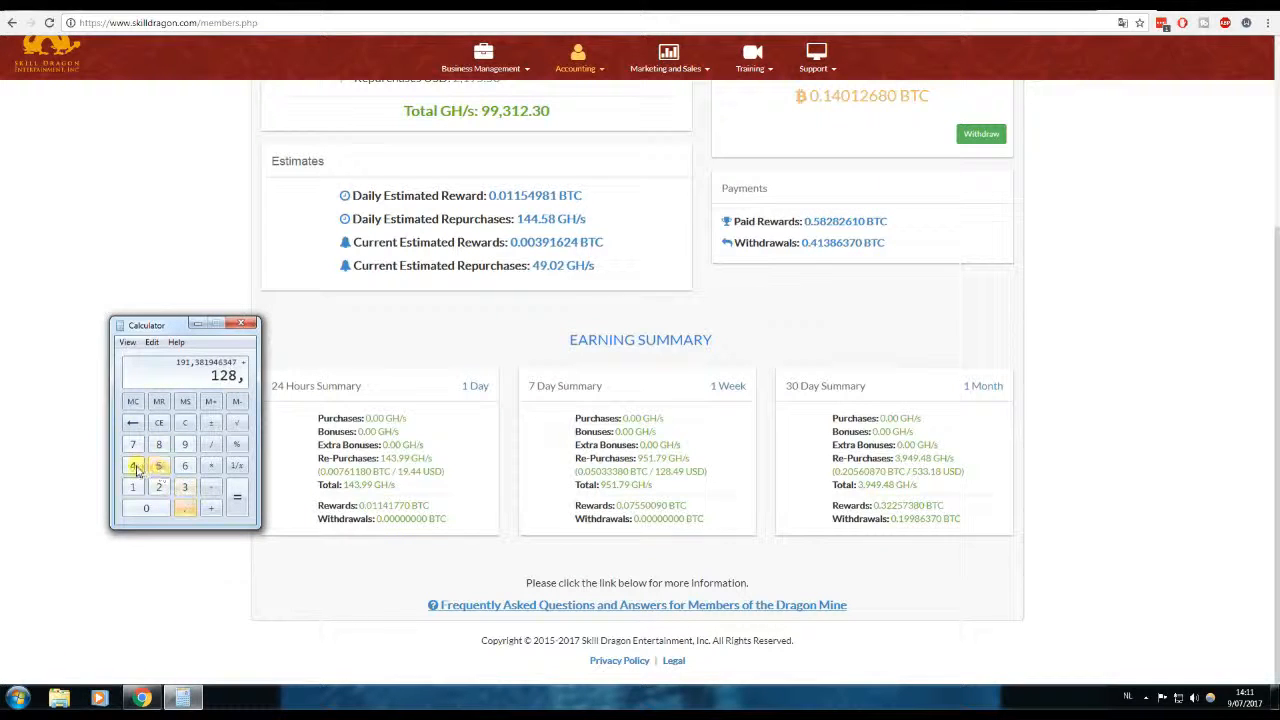
left_click(236, 498)
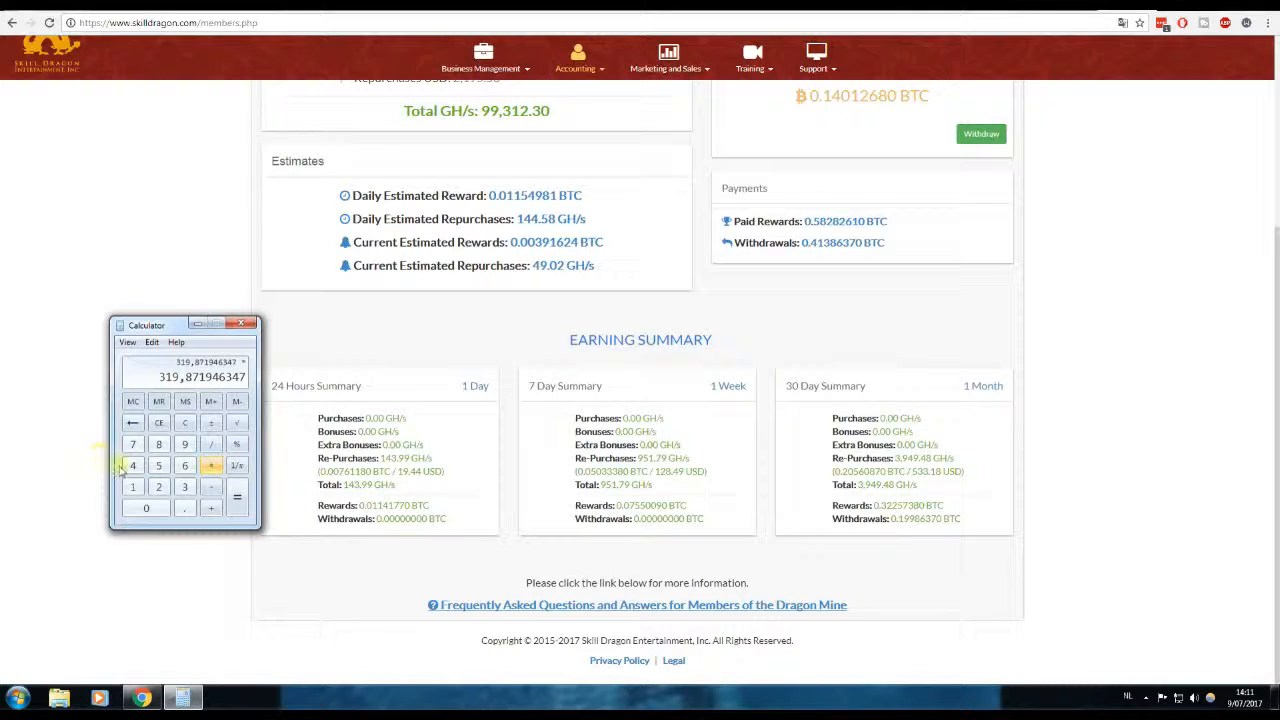
left_click(236, 496)
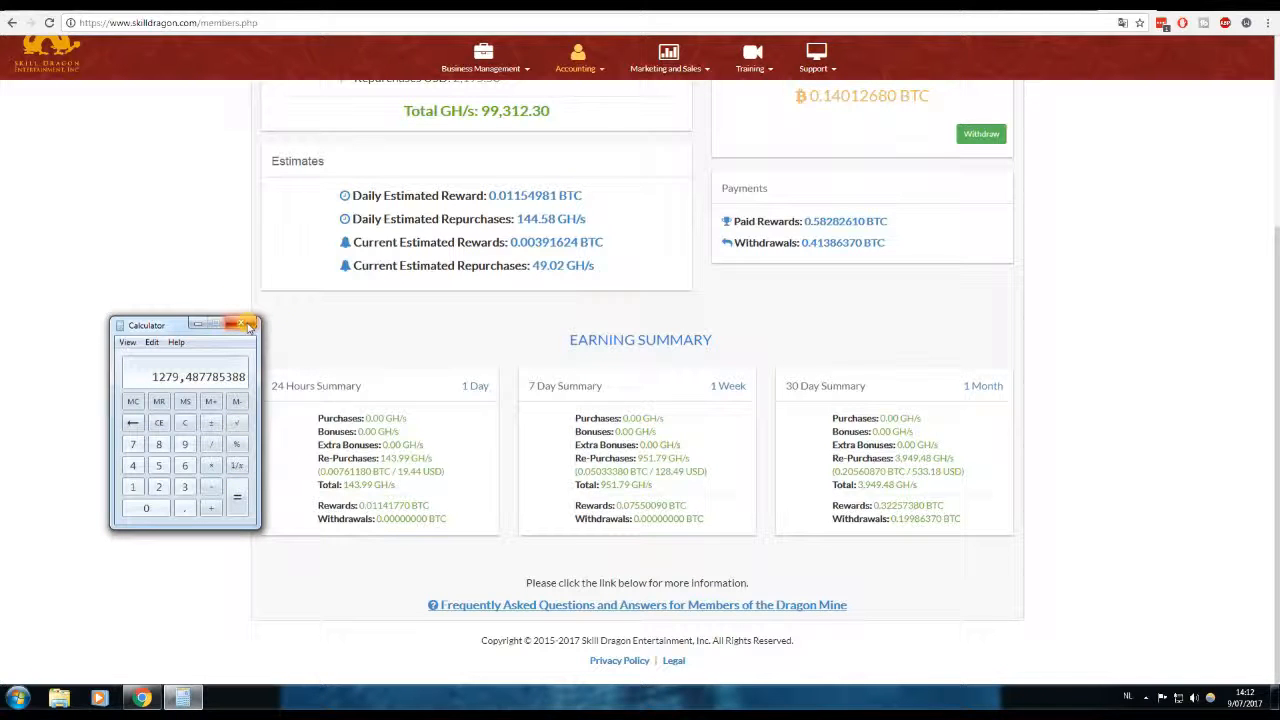
mouse_move(248, 328)
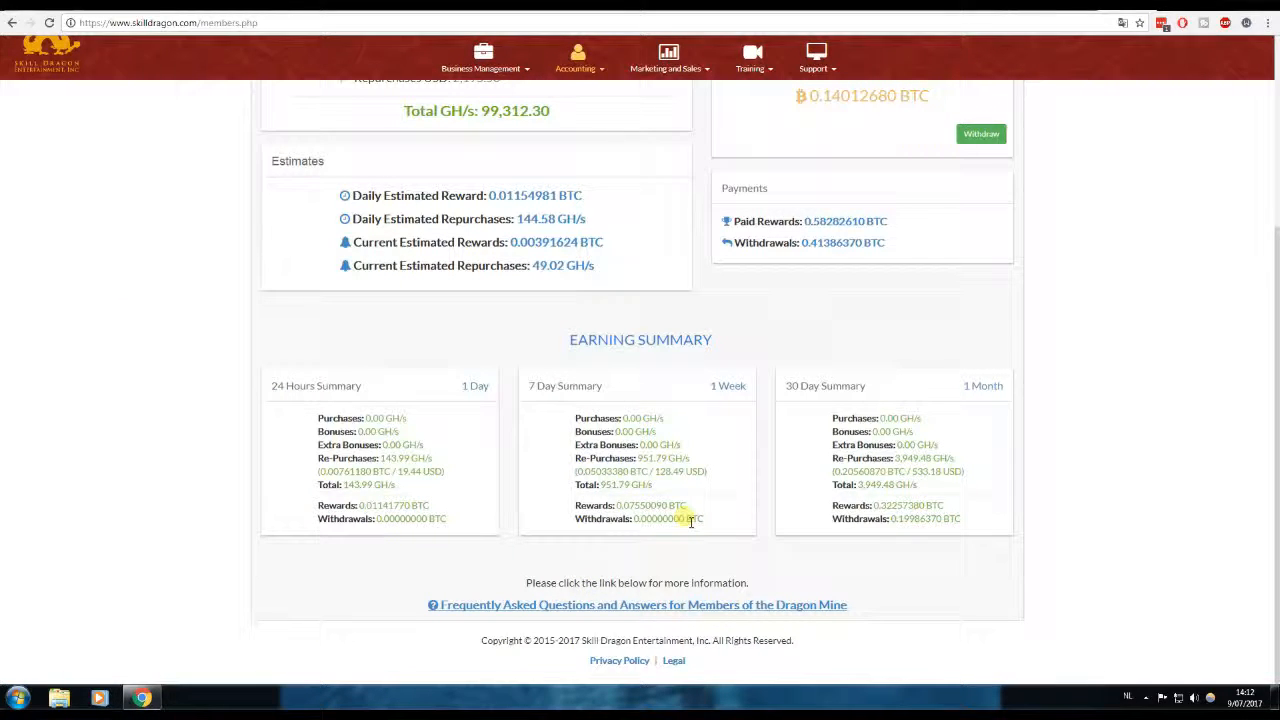
mouse_move(684, 486)
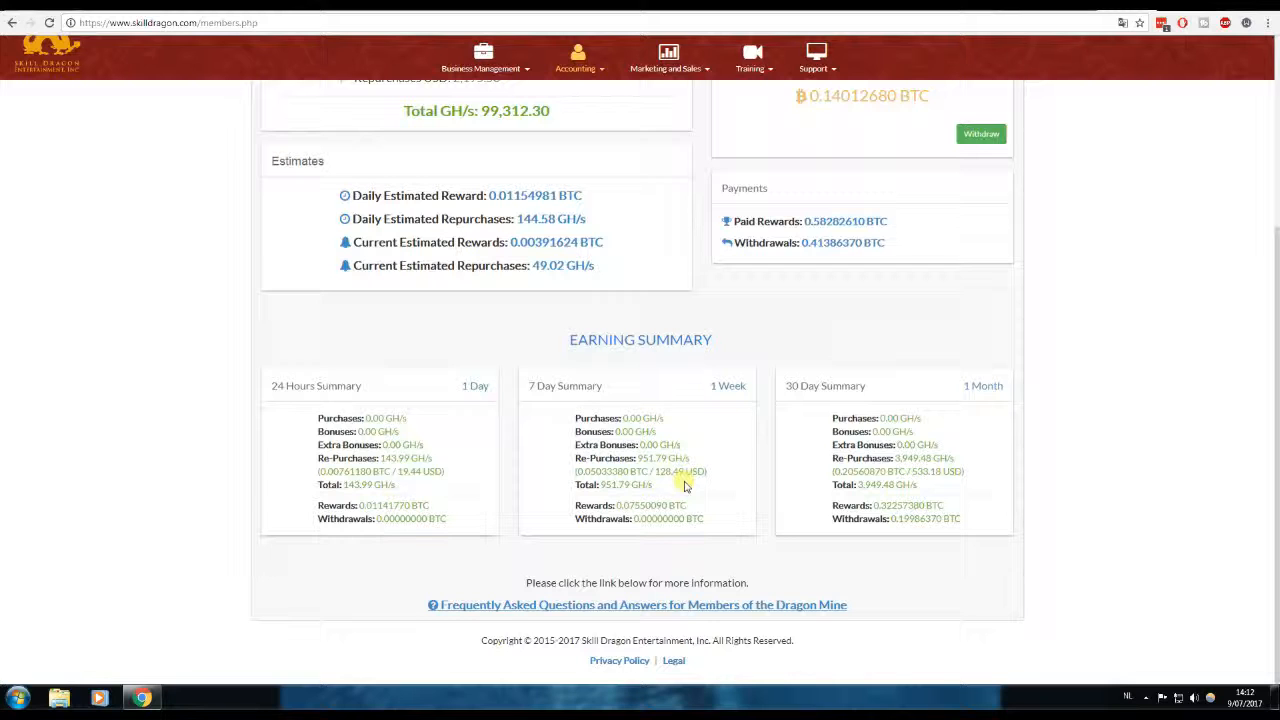
mouse_move(690, 486)
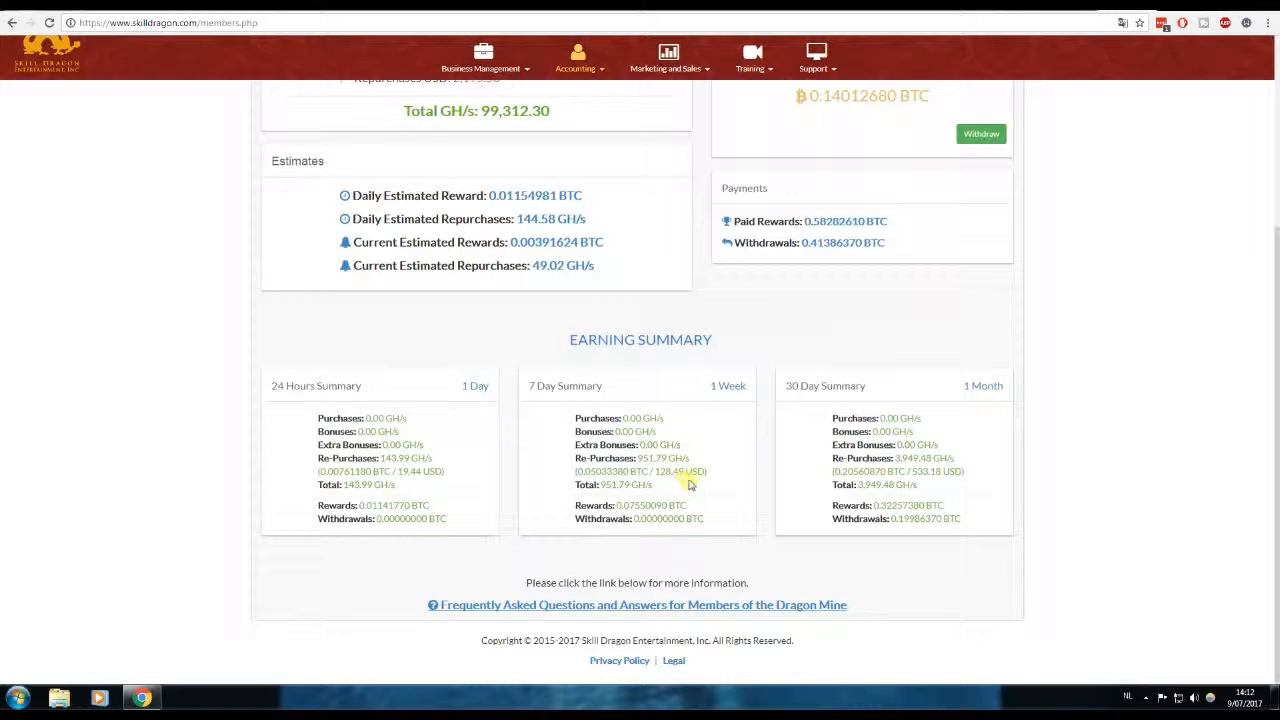
mouse_move(832, 340)
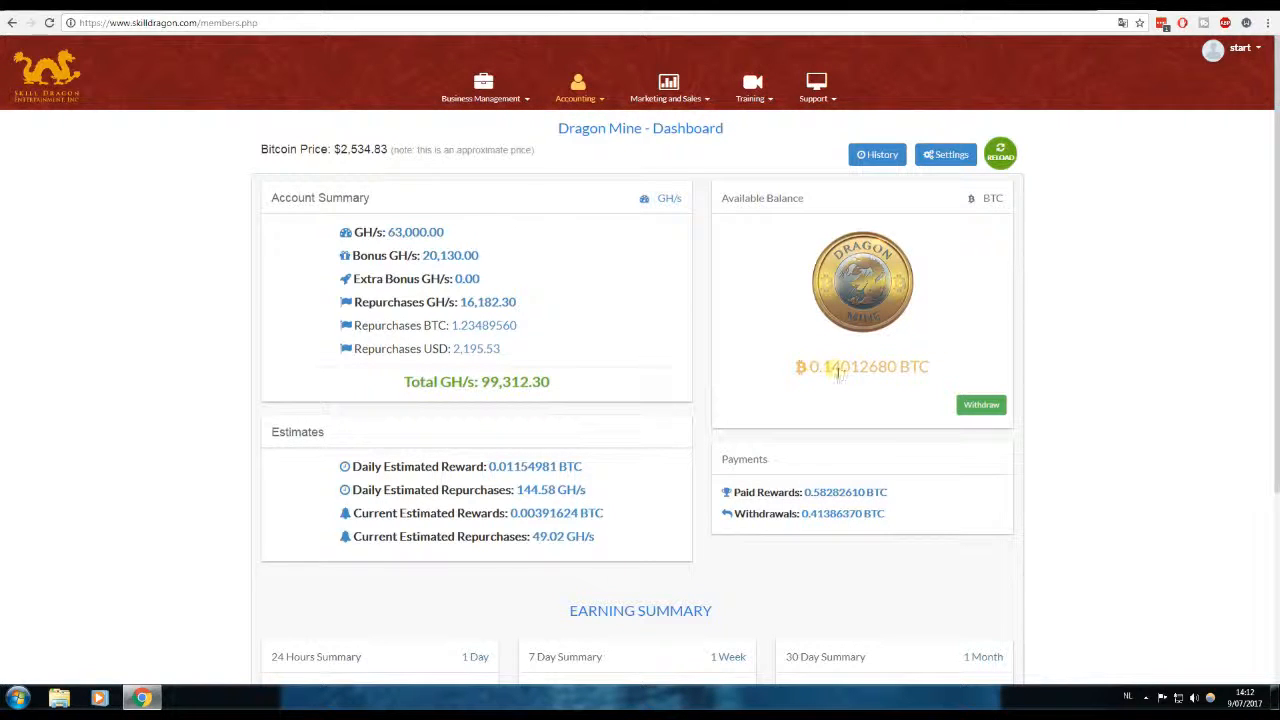
mouse_move(848, 396)
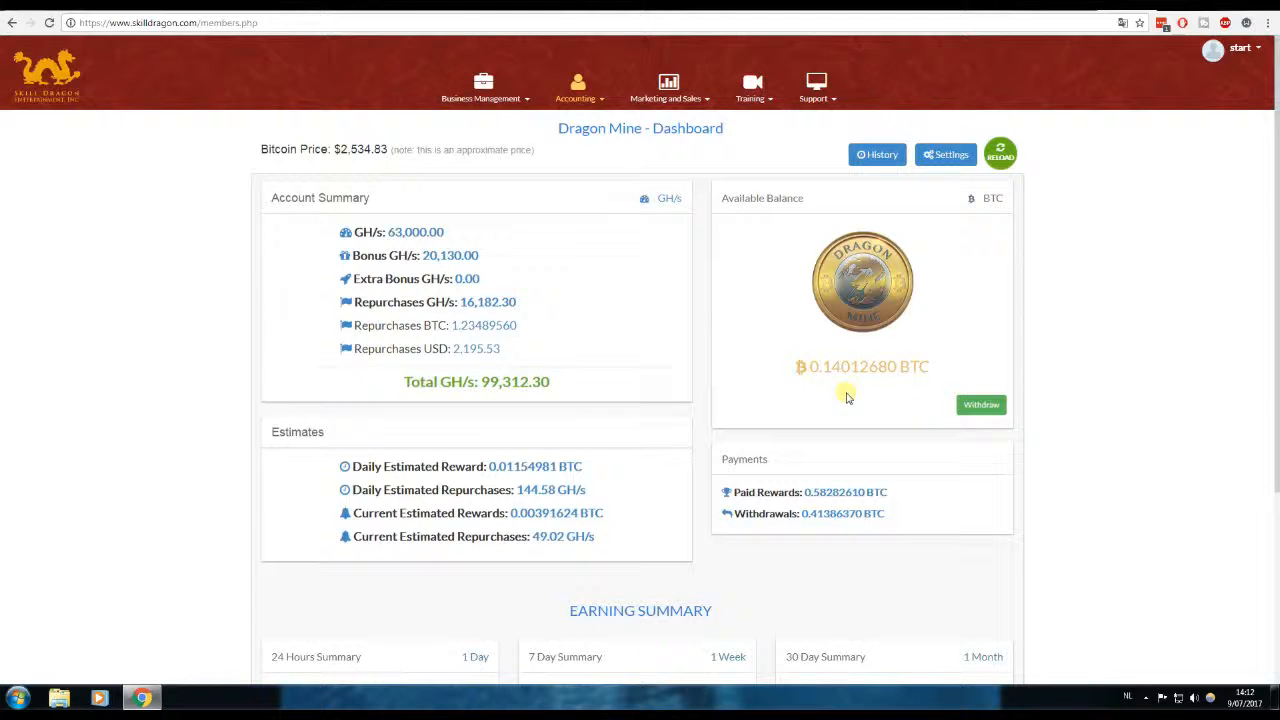
mouse_move(824, 352)
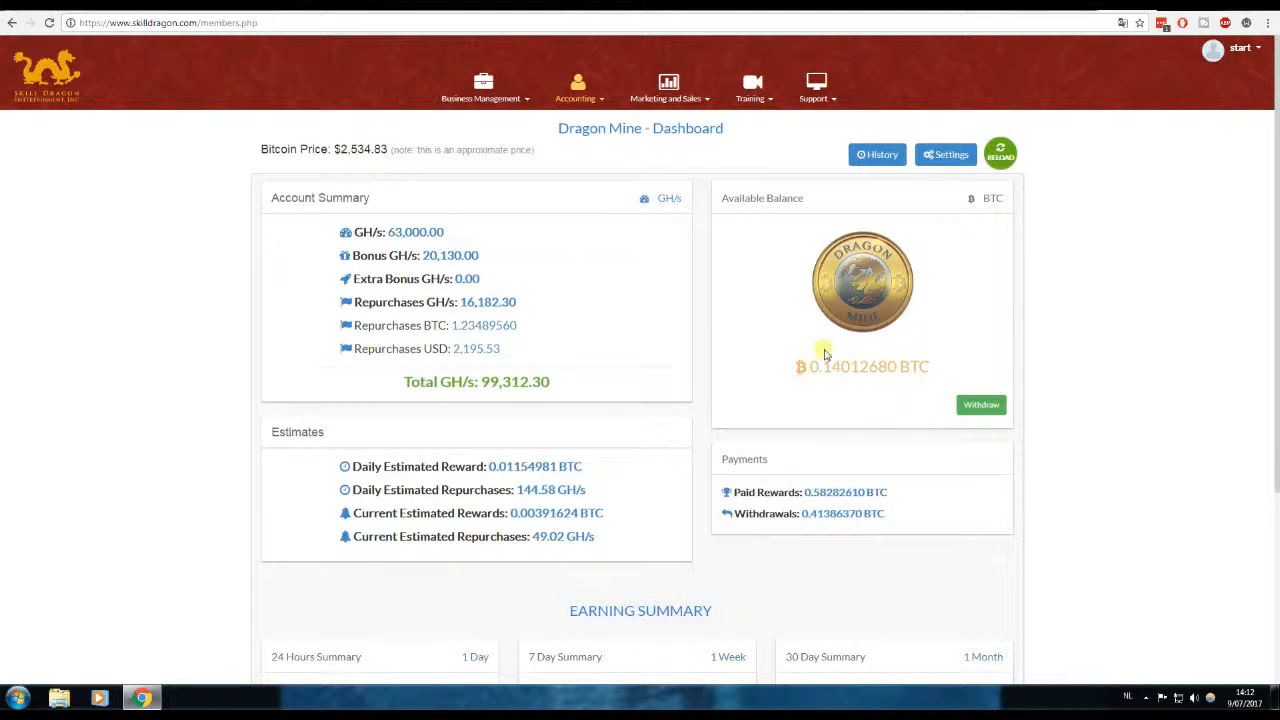
mouse_move(796, 380)
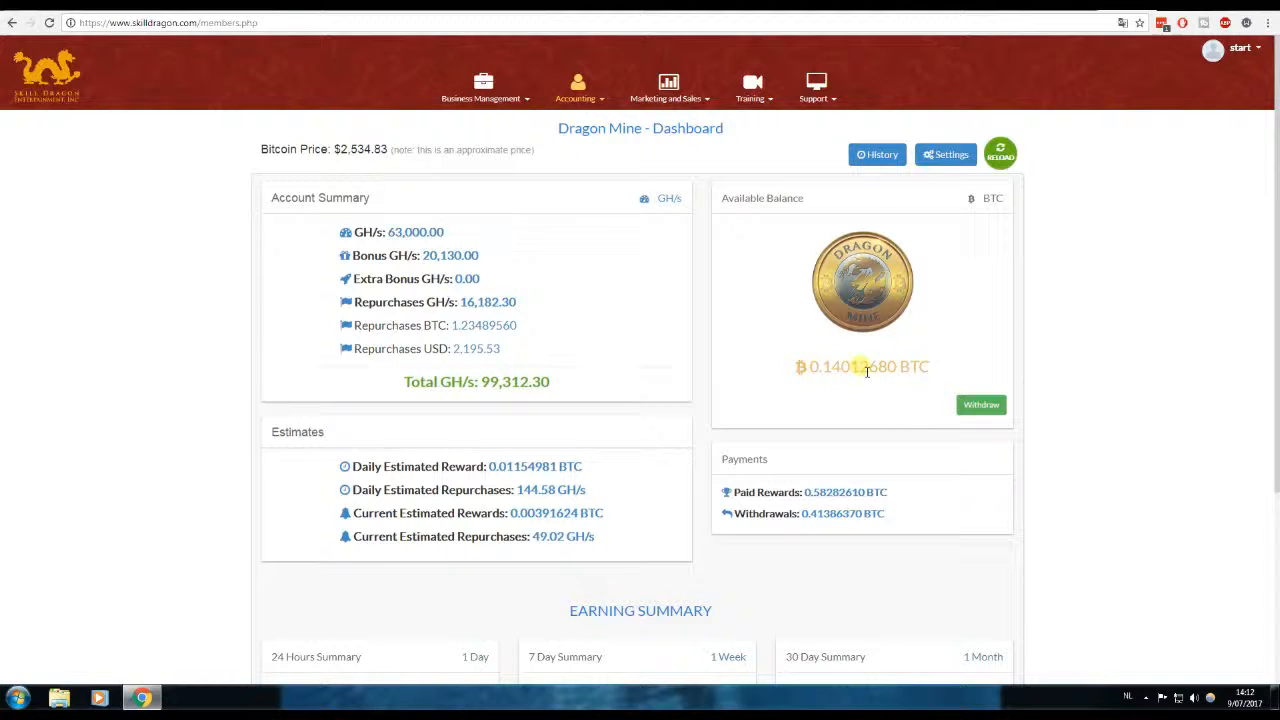
mouse_move(716, 440)
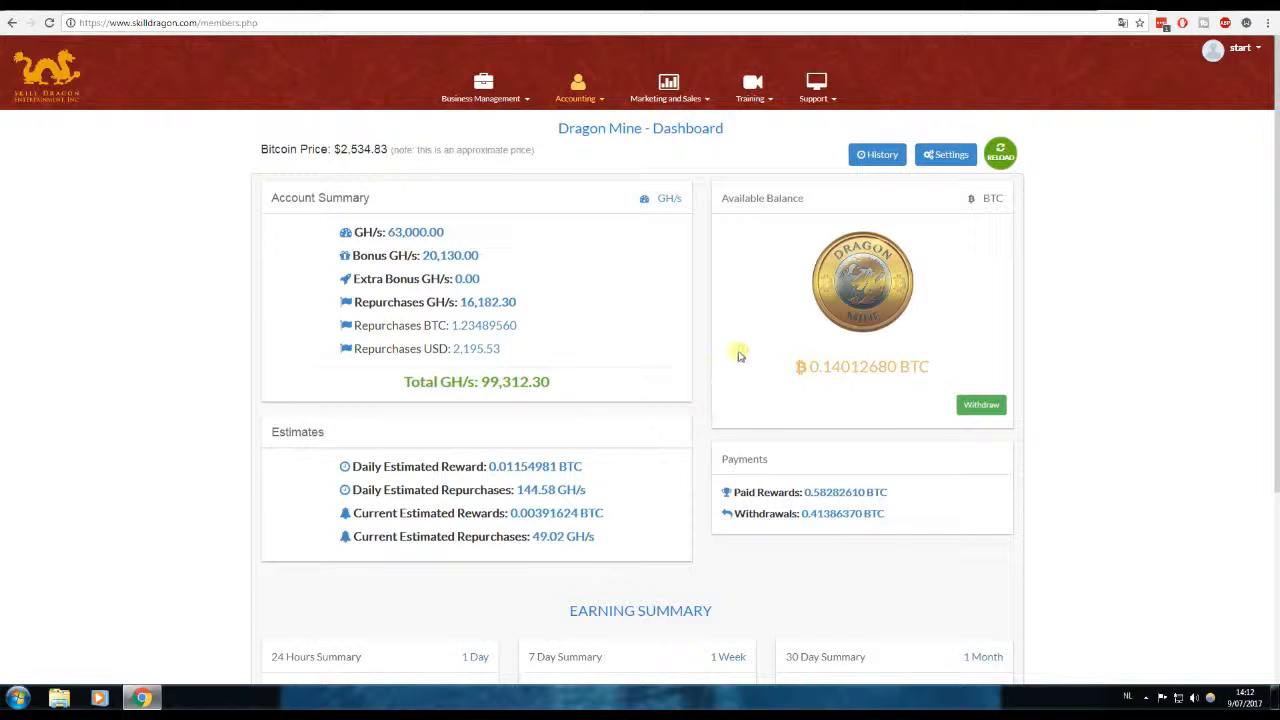
mouse_move(714, 348)
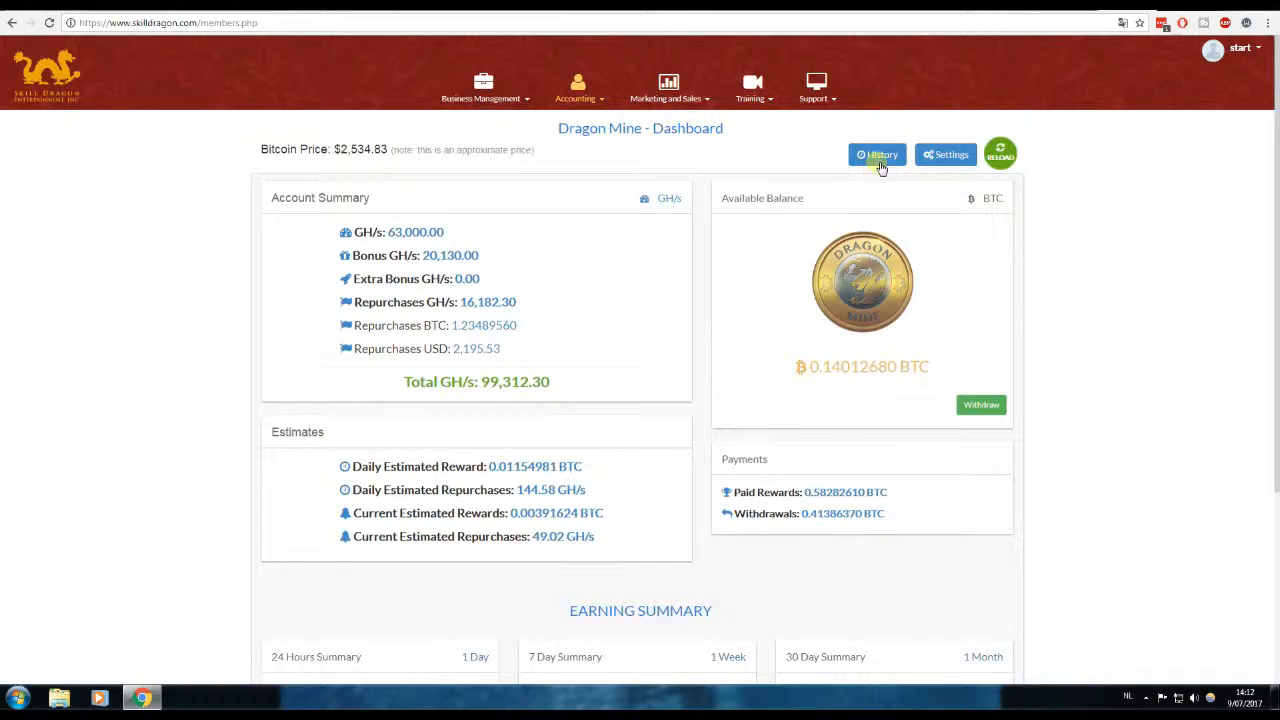
- Show the GH/s History page with daily re-purchases and balances up to 99,312.2985
left_click(876, 154)
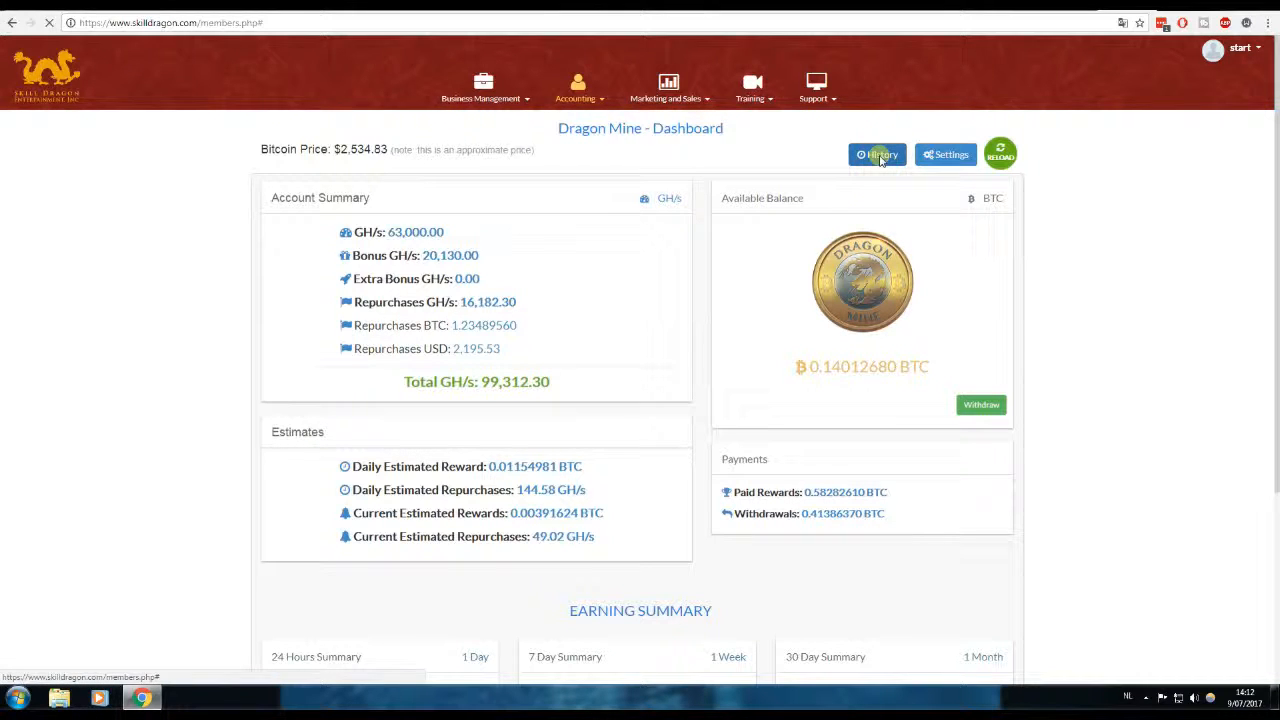
left_click(876, 154)
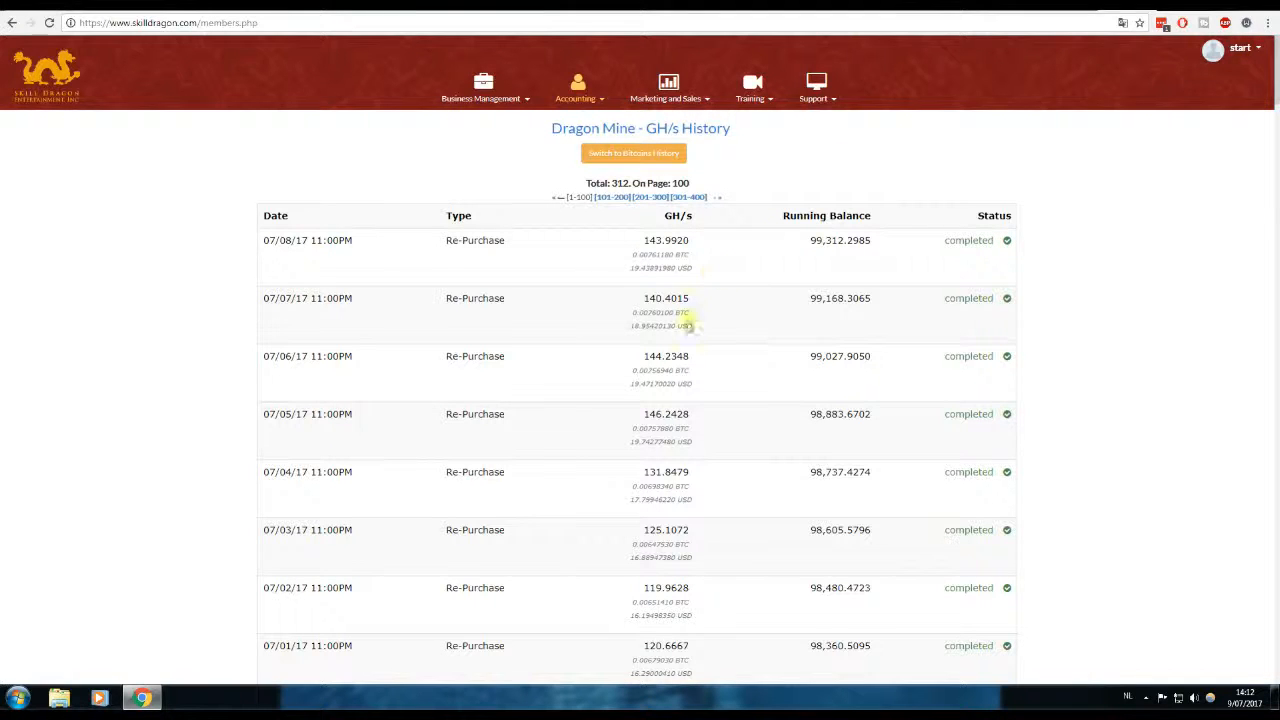
scroll("down", 3)
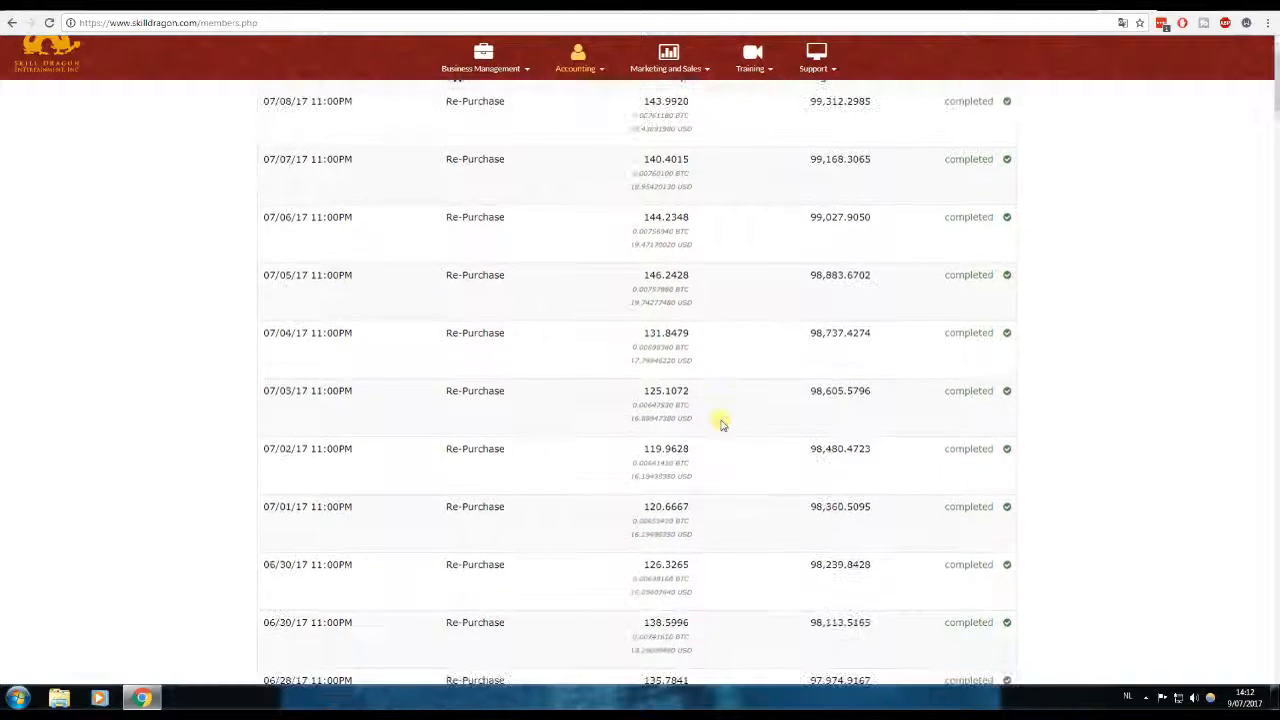
scroll("down", 3)
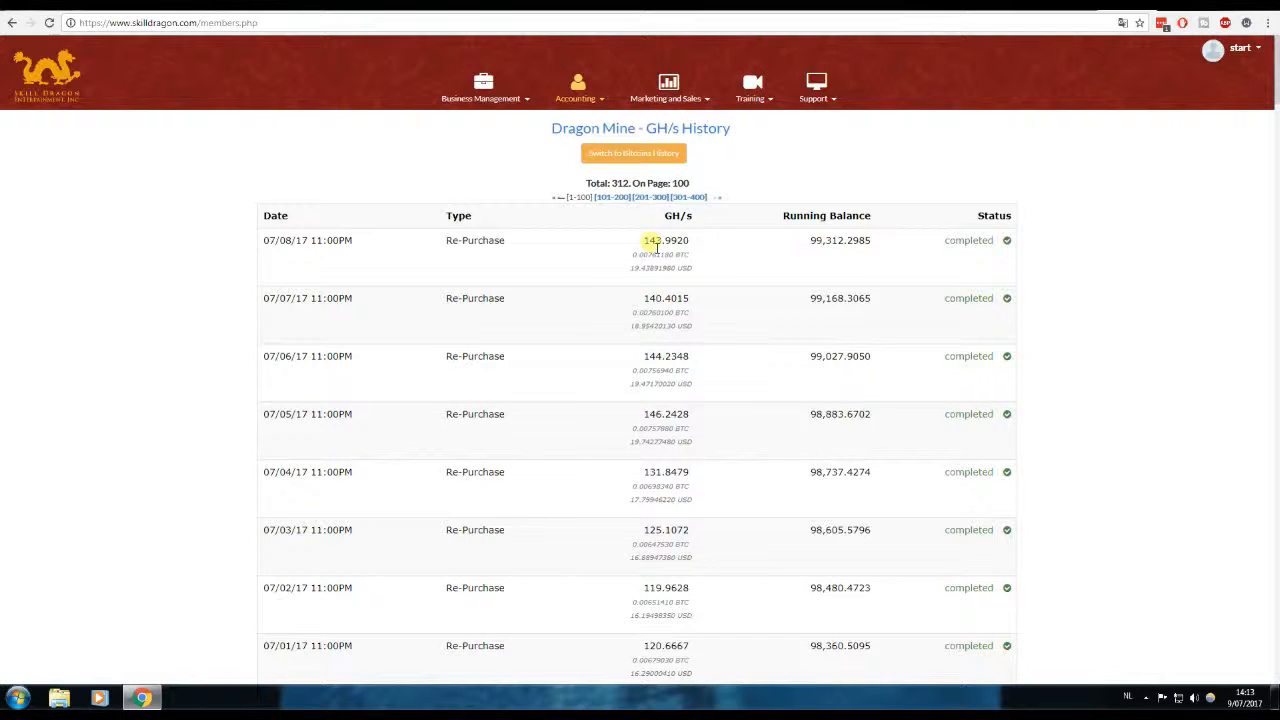
mouse_move(658, 248)
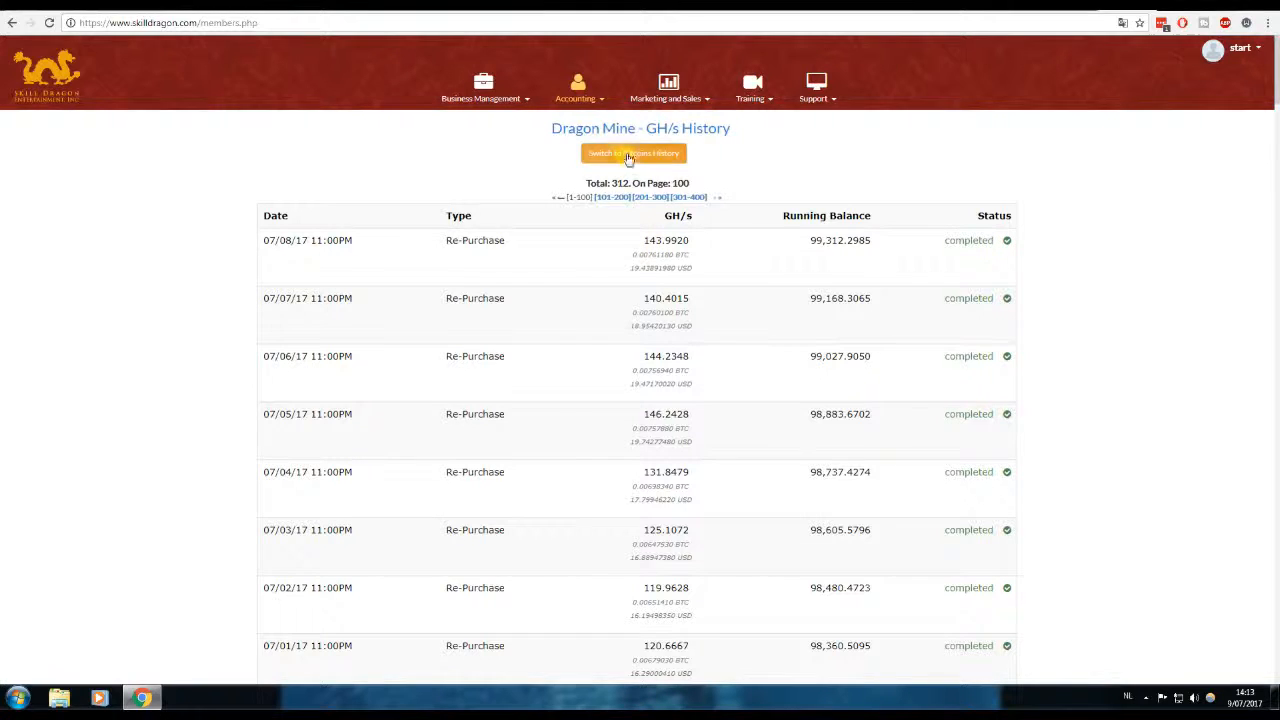
- Switch to the Bitcoins History and highlight the latest daily mining reward amount
left_click(632, 152)
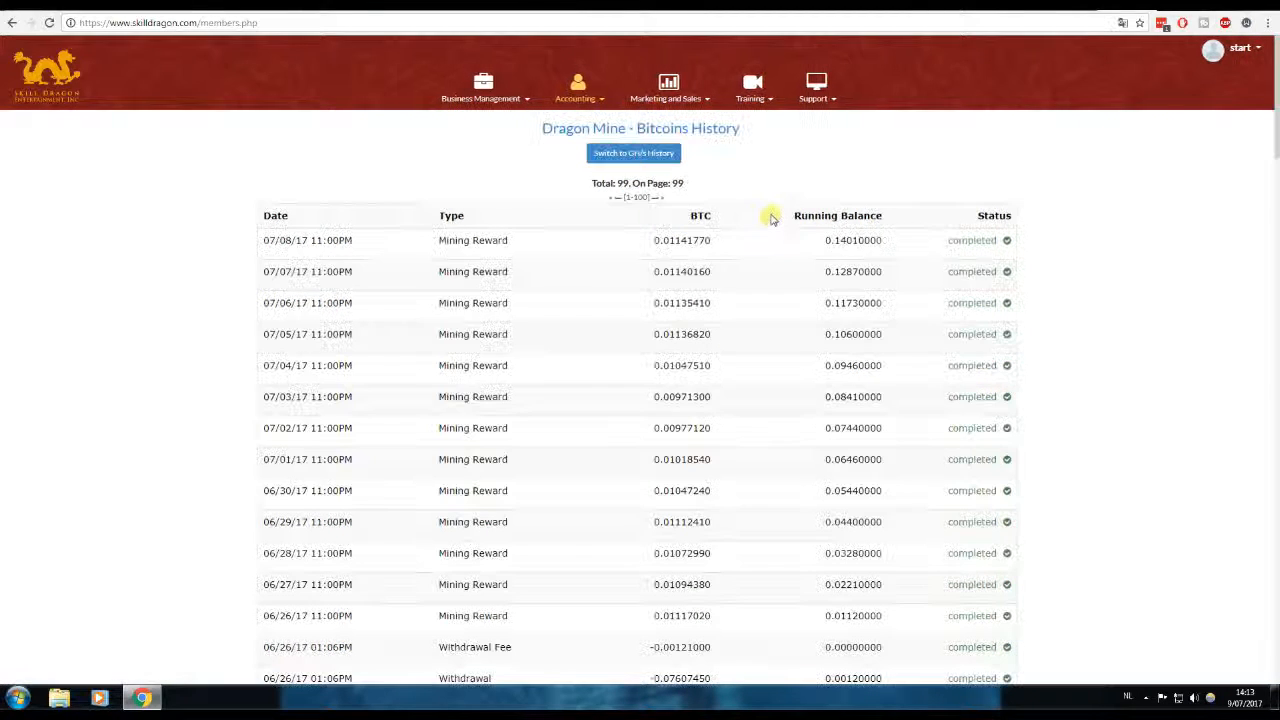
scroll("down", 3)
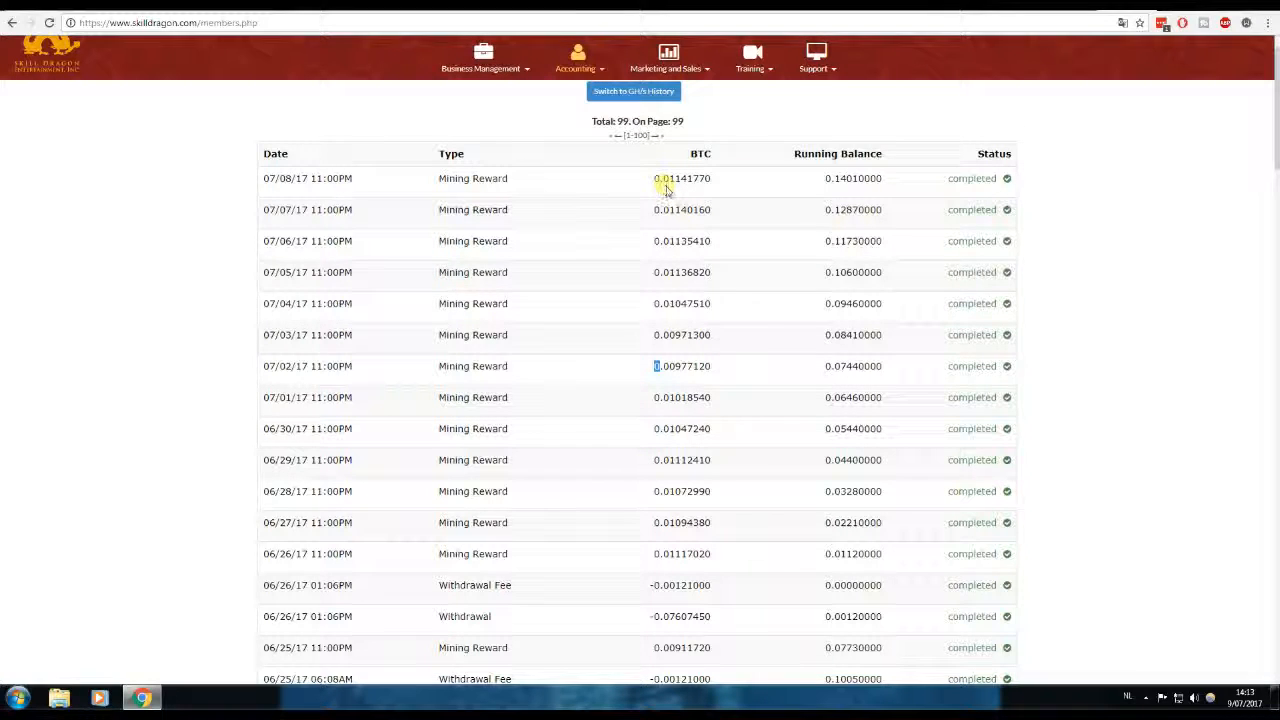
double_click(684, 178)
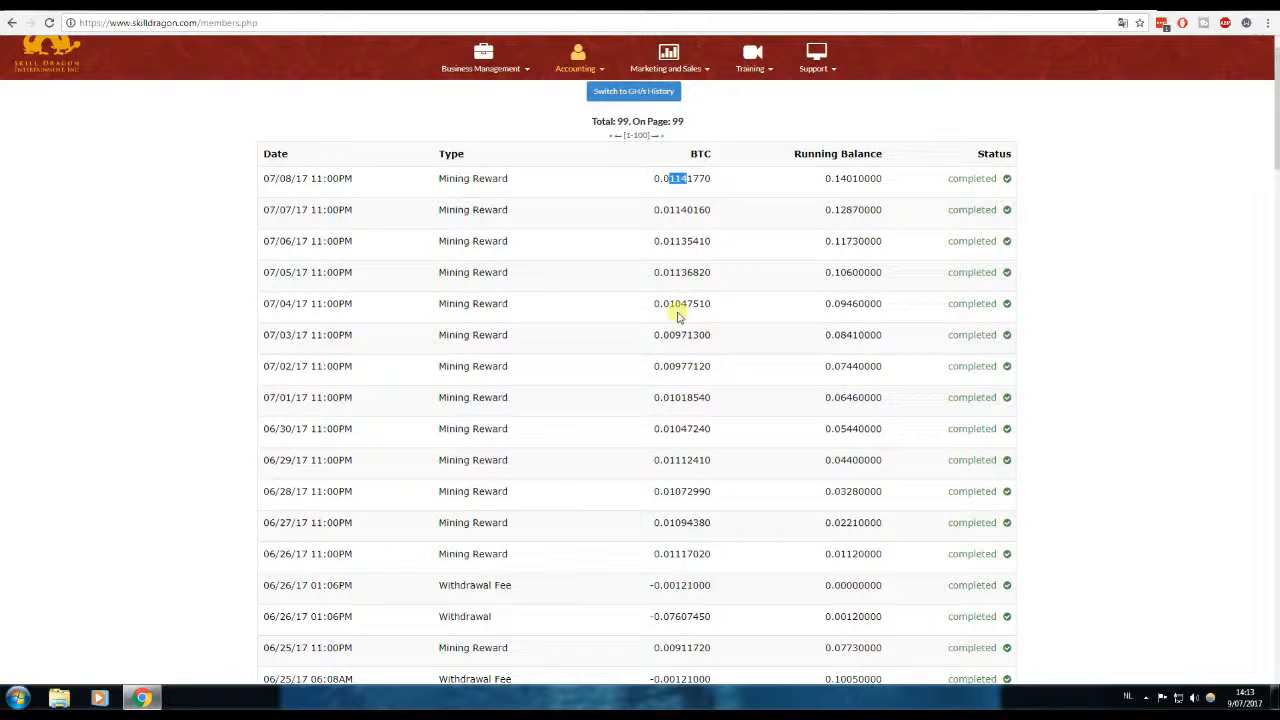
mouse_move(712, 340)
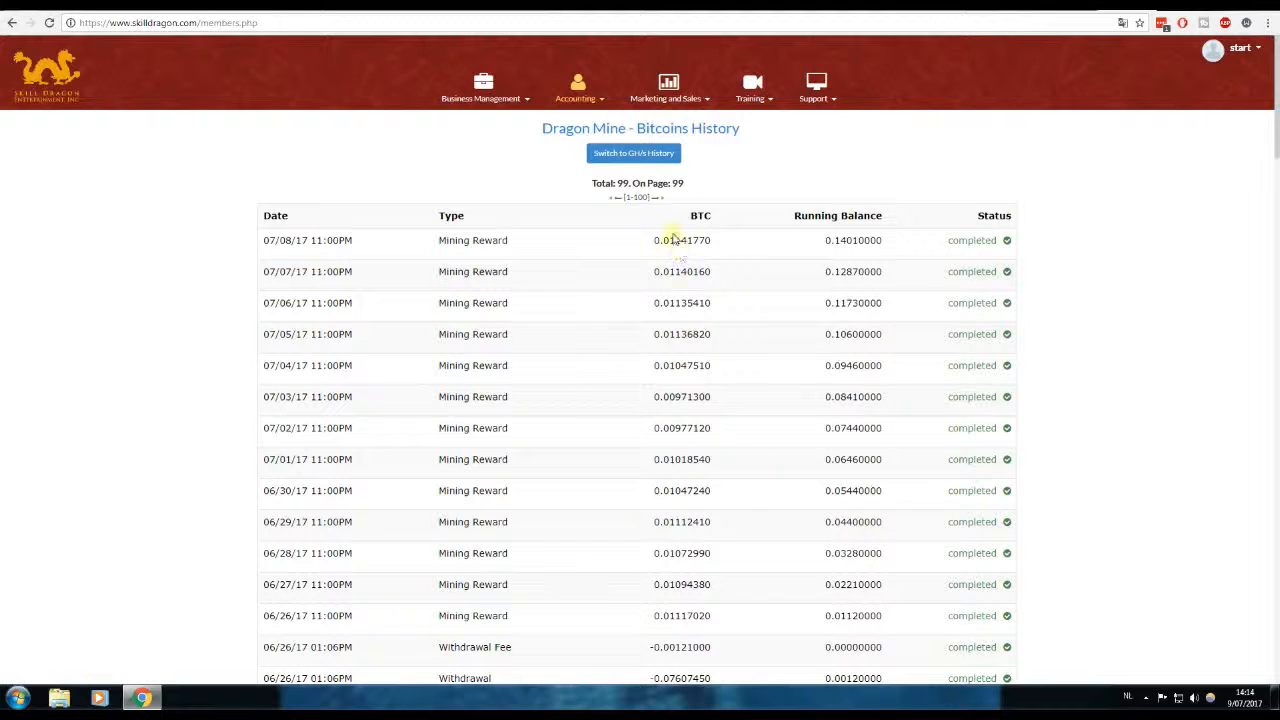
- Go to Dragon Mine Dashboard - BTC via Accounting and review the 0.14012680 BTC balance and earning summary
left_click(576, 90)
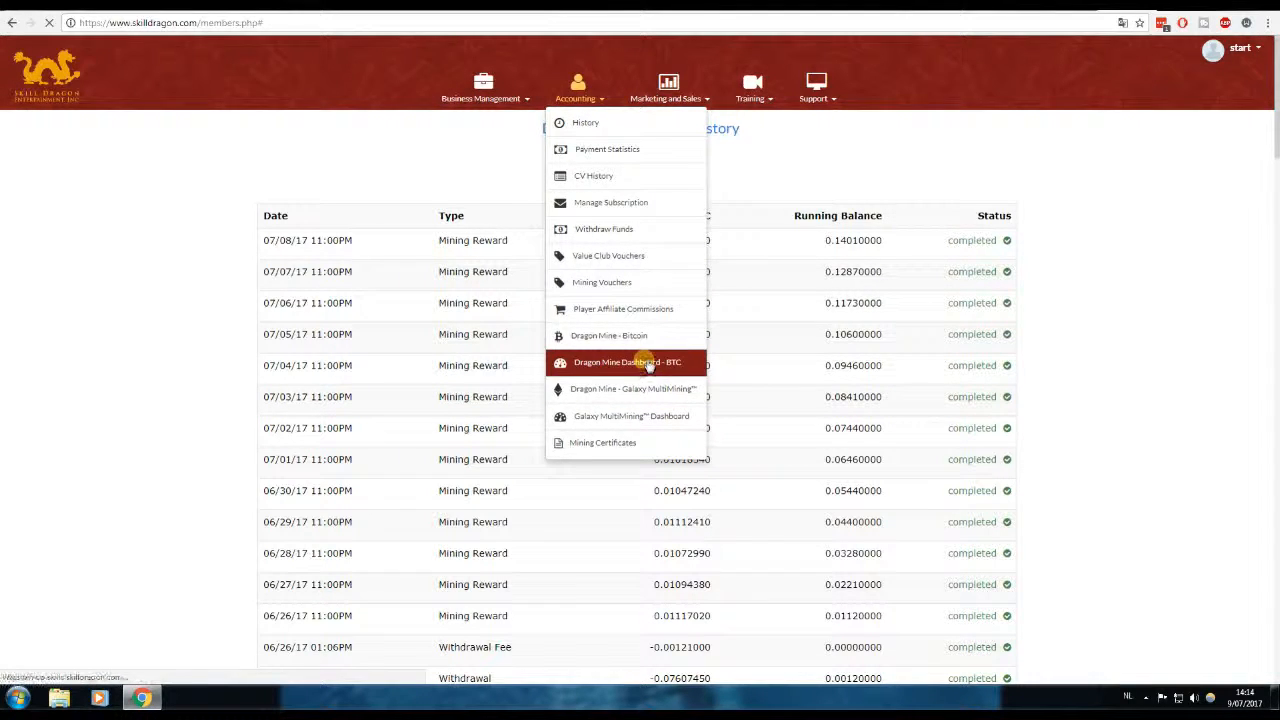
left_click(628, 362)
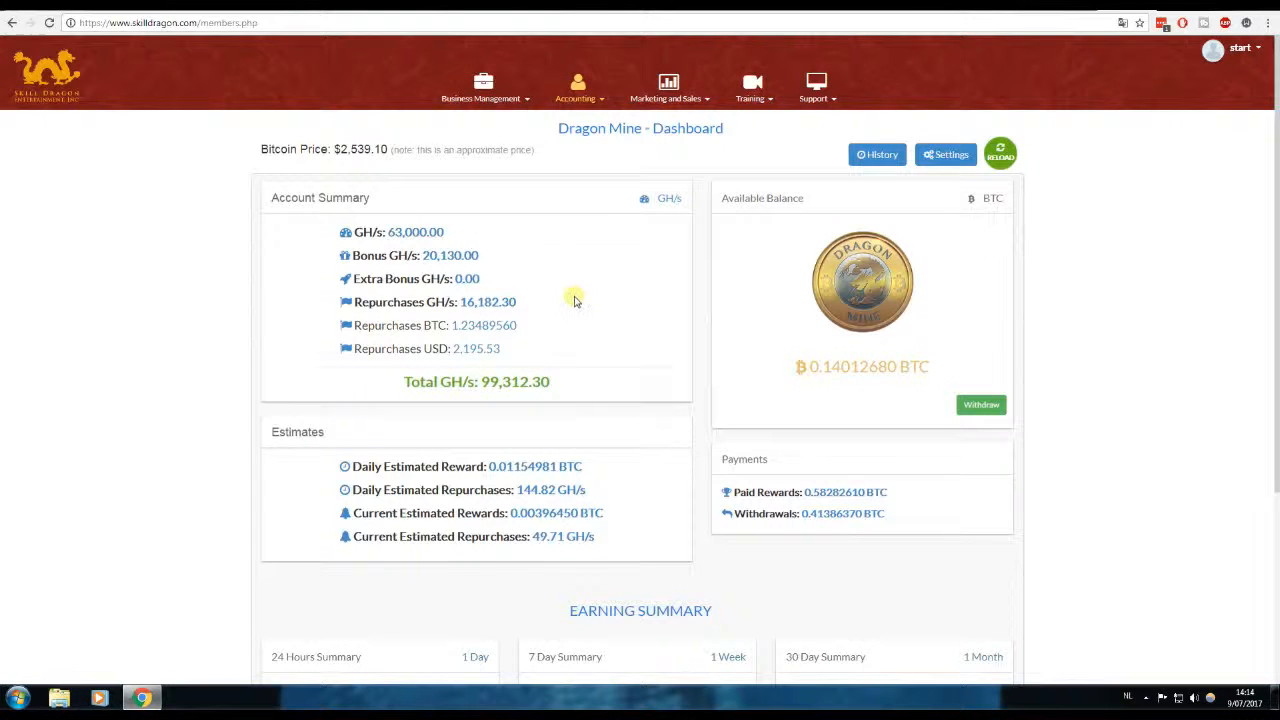
scroll("down", 3)
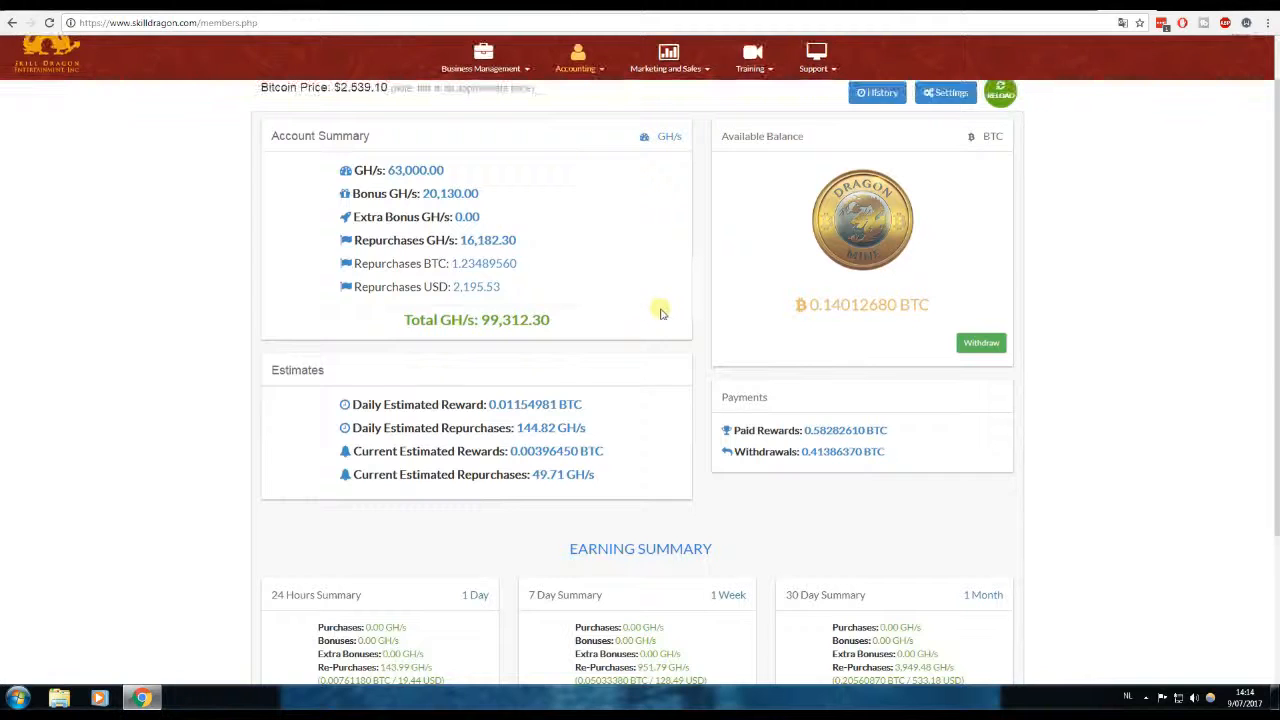
scroll("down", 3)
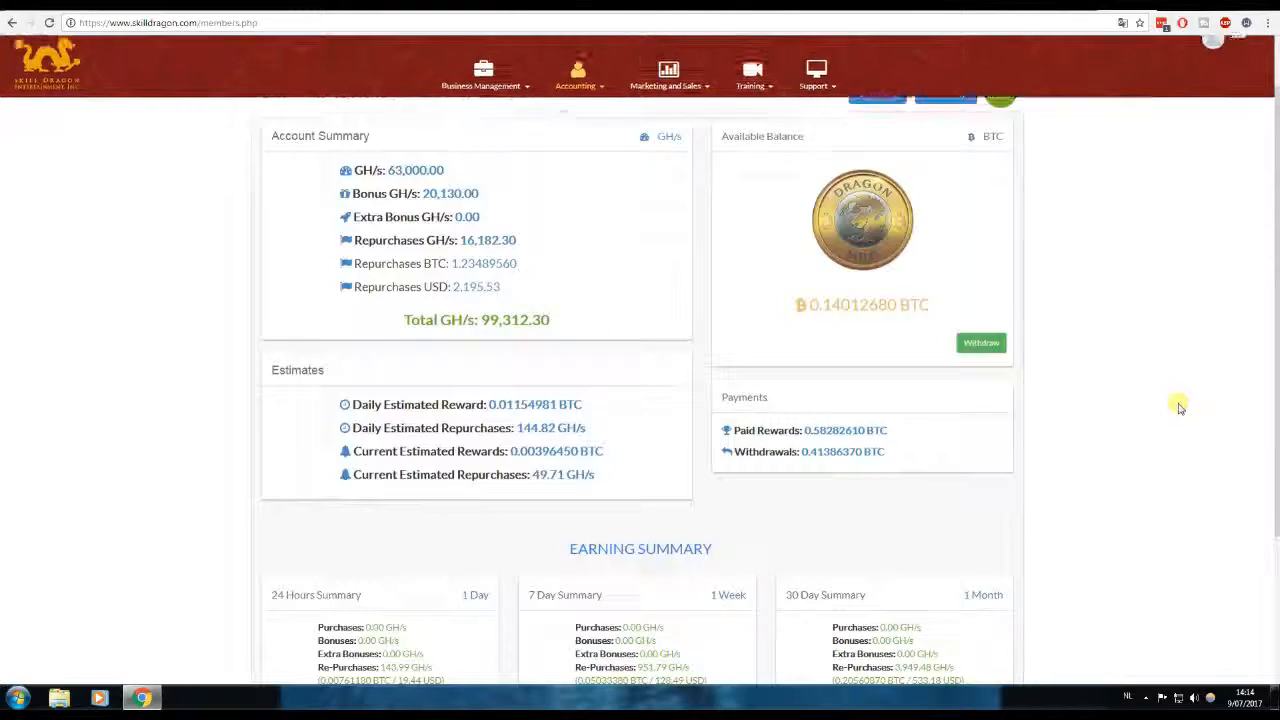
scroll("down", 3)
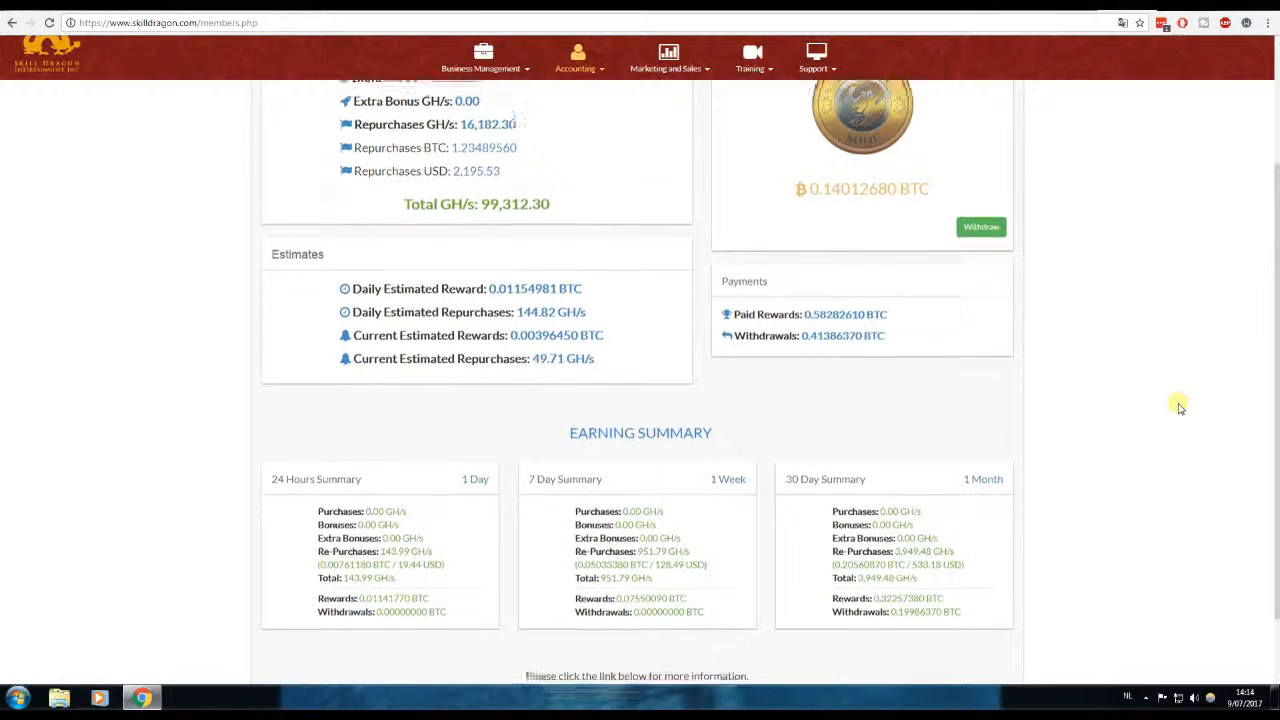
scroll("up", 3)
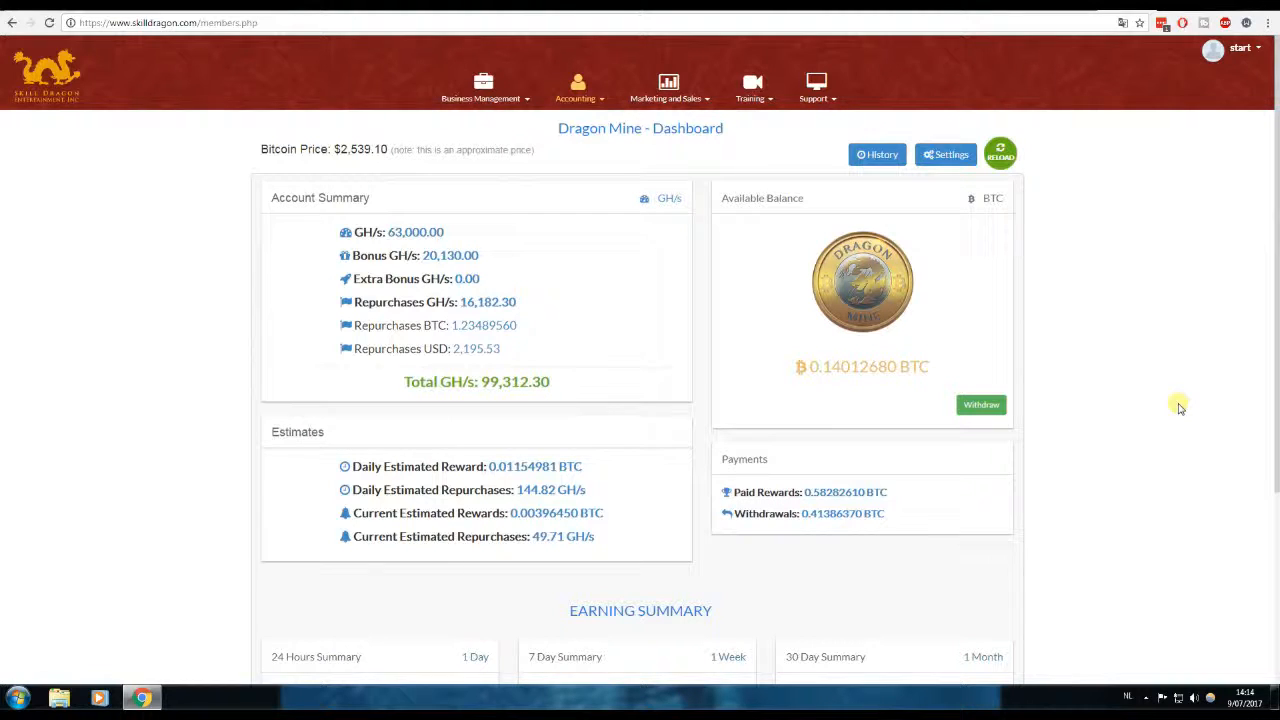
mouse_move(1130, 356)
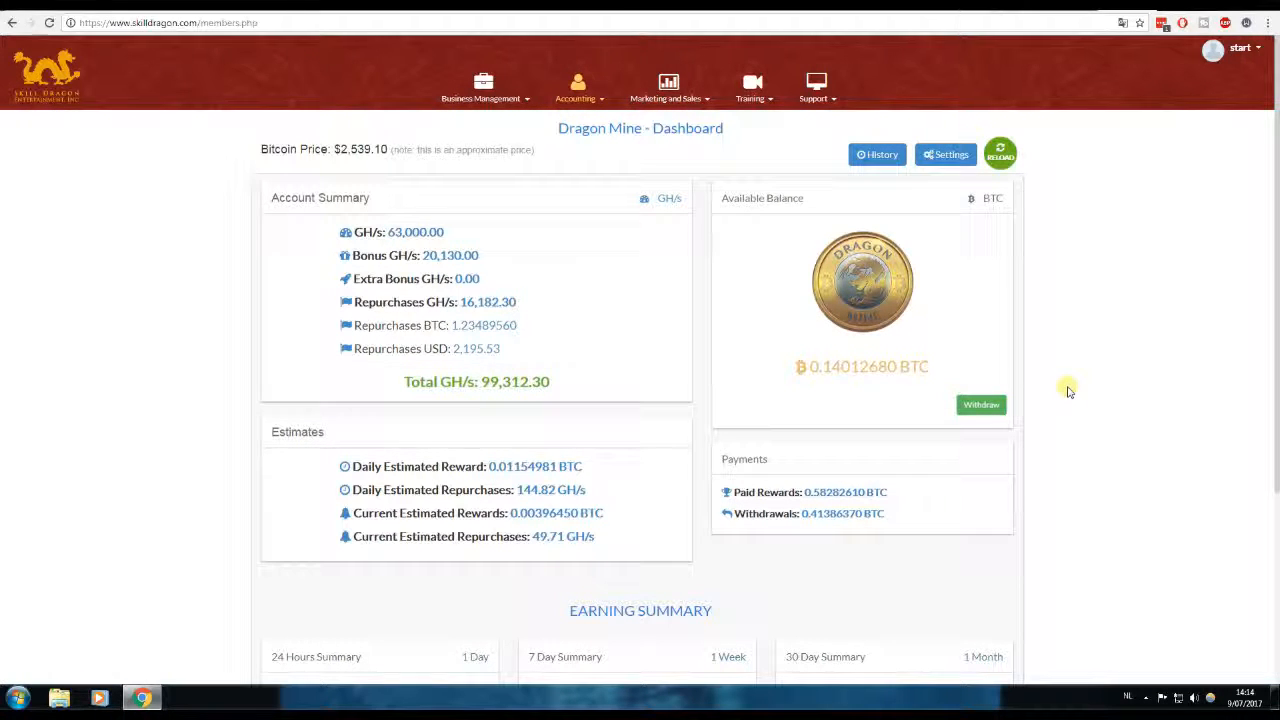
mouse_move(904, 338)
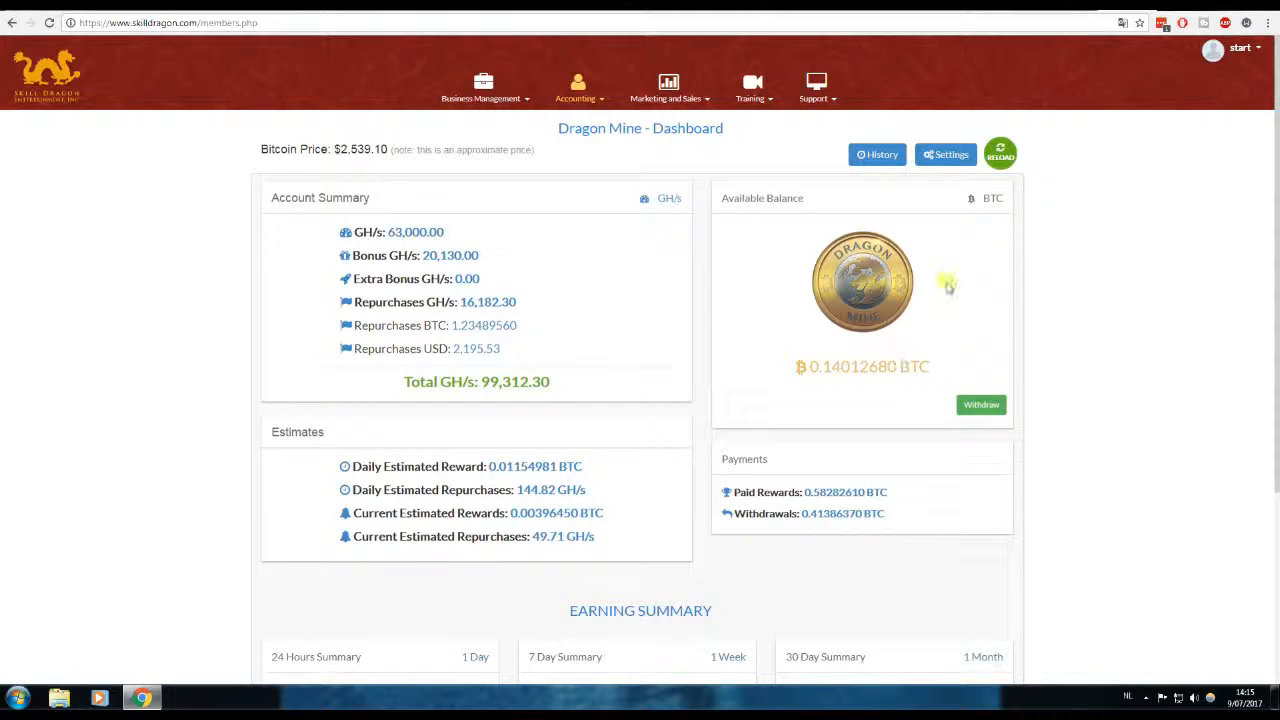
mouse_move(944, 322)
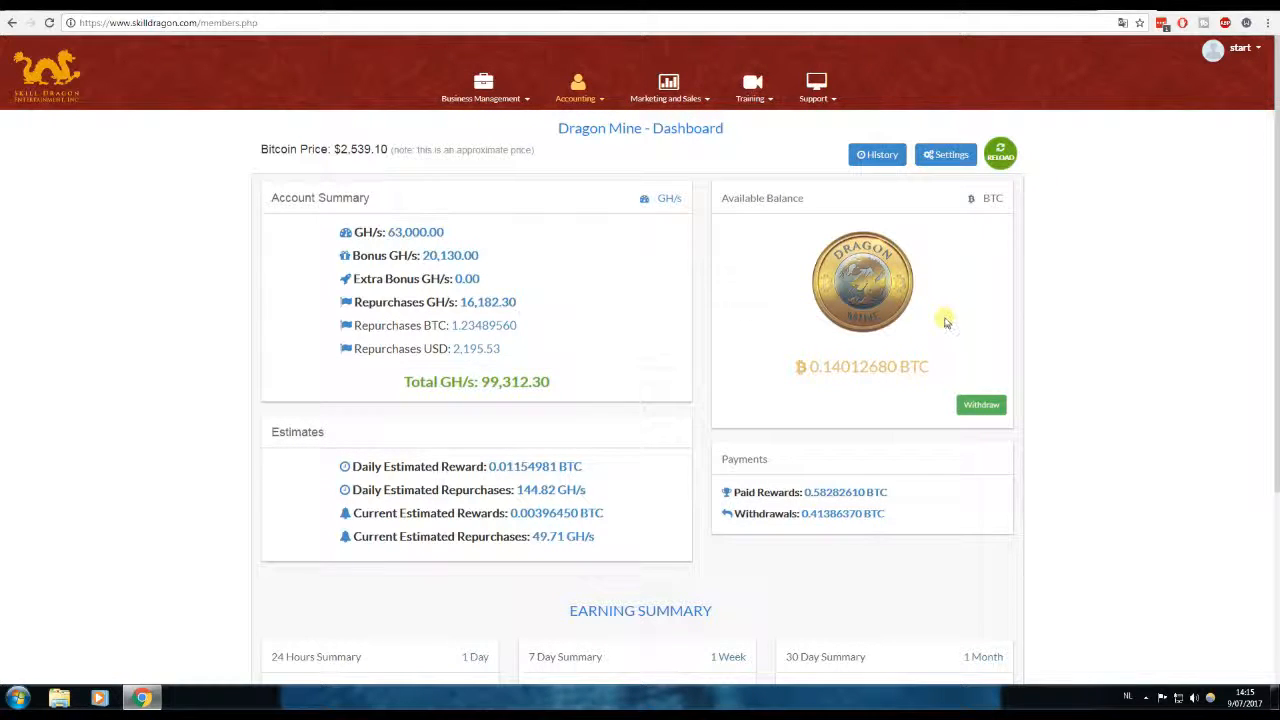
scroll("down", 3)
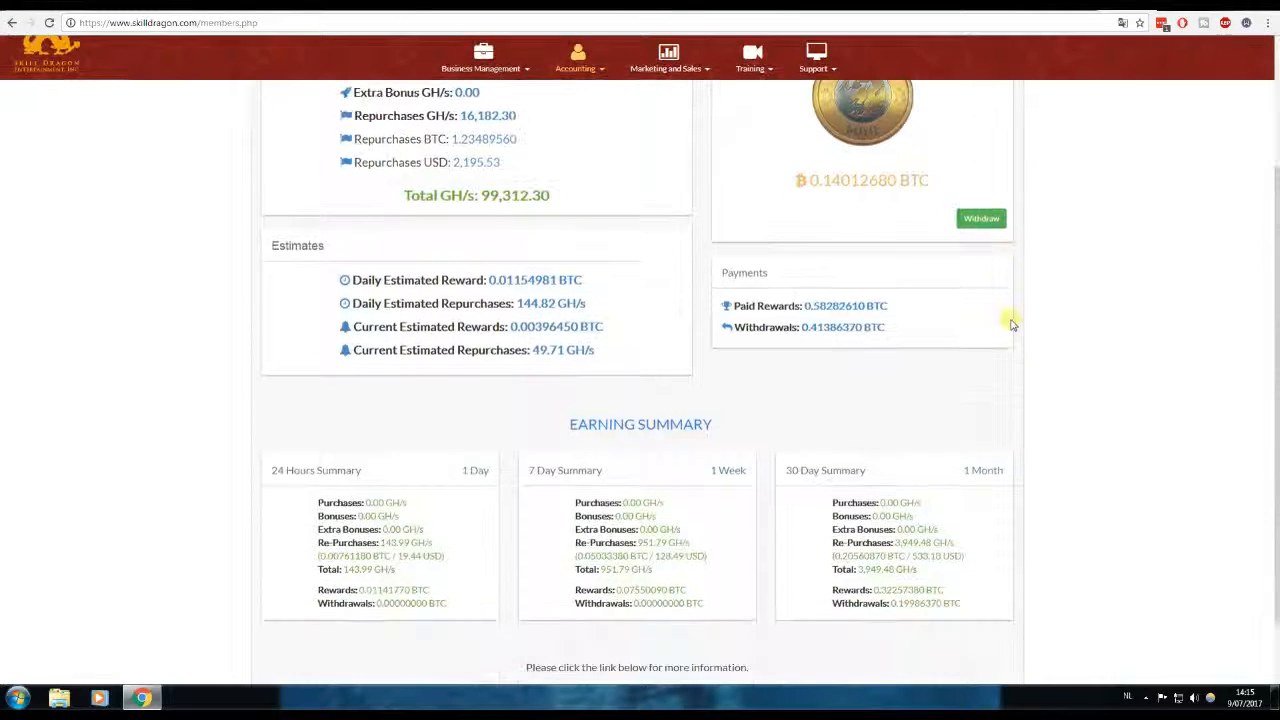
mouse_move(1048, 344)
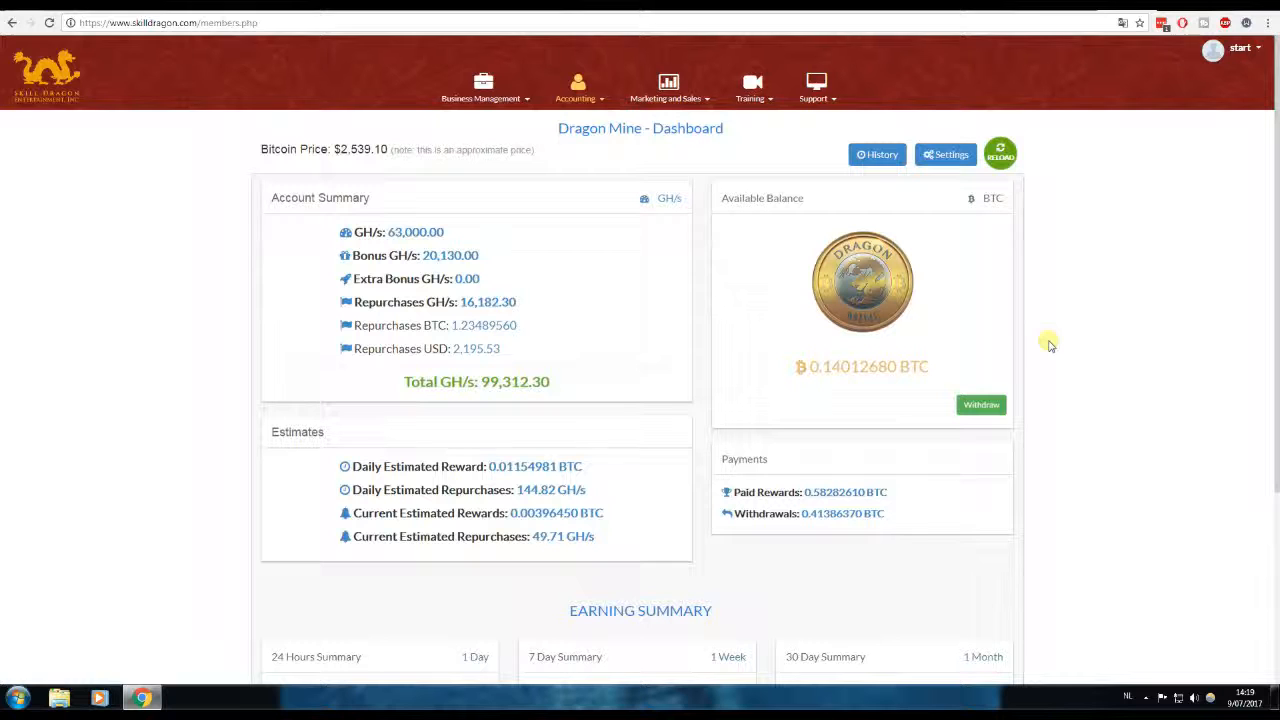
scroll("down", 3)
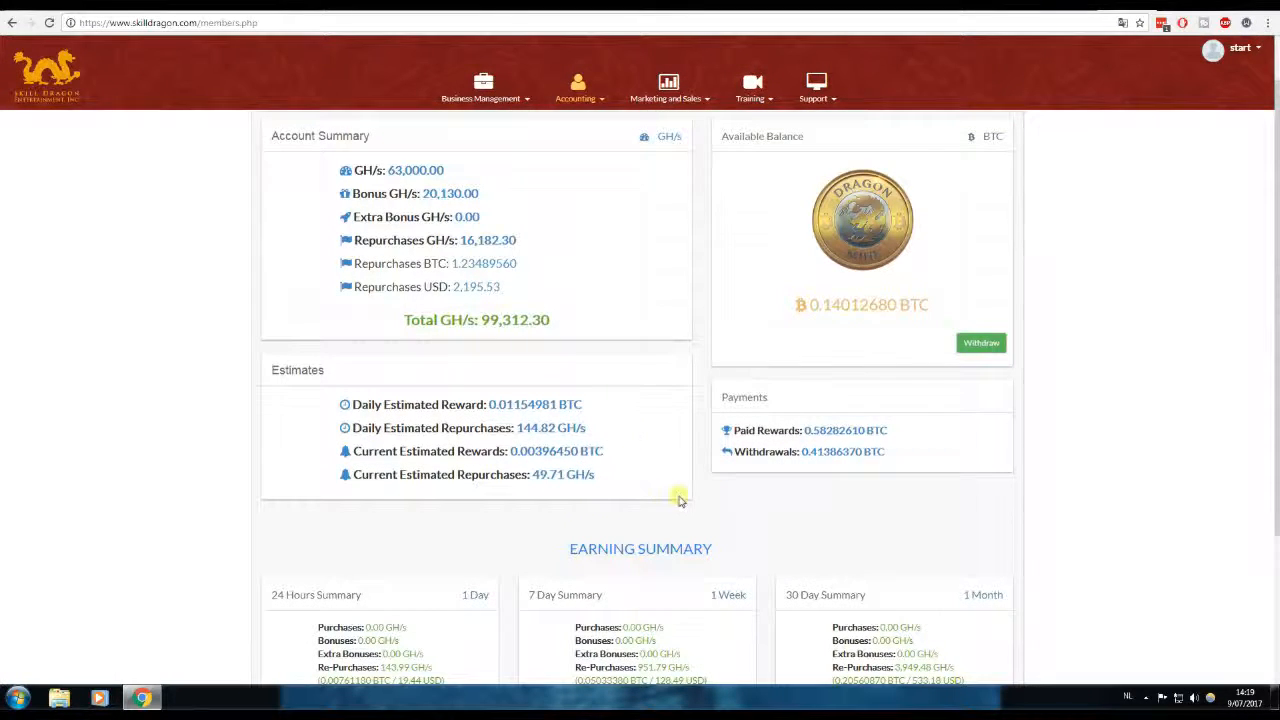
scroll("down", 3)
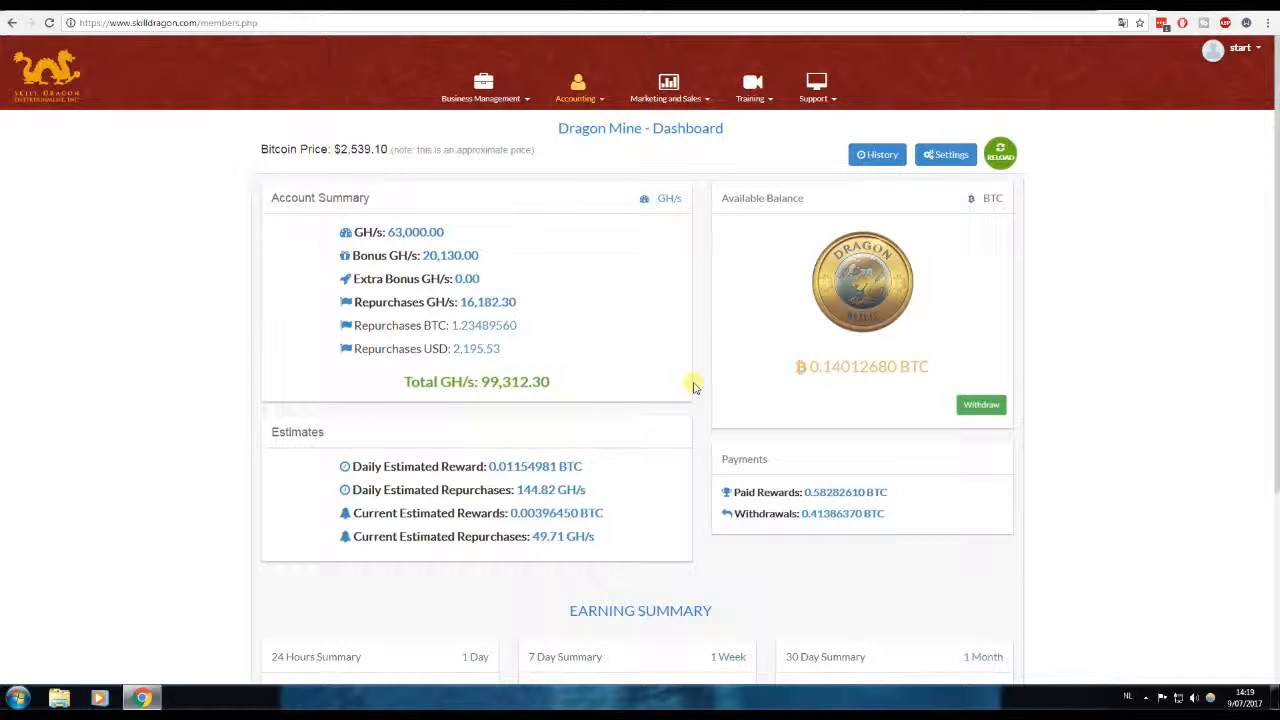
mouse_move(708, 360)
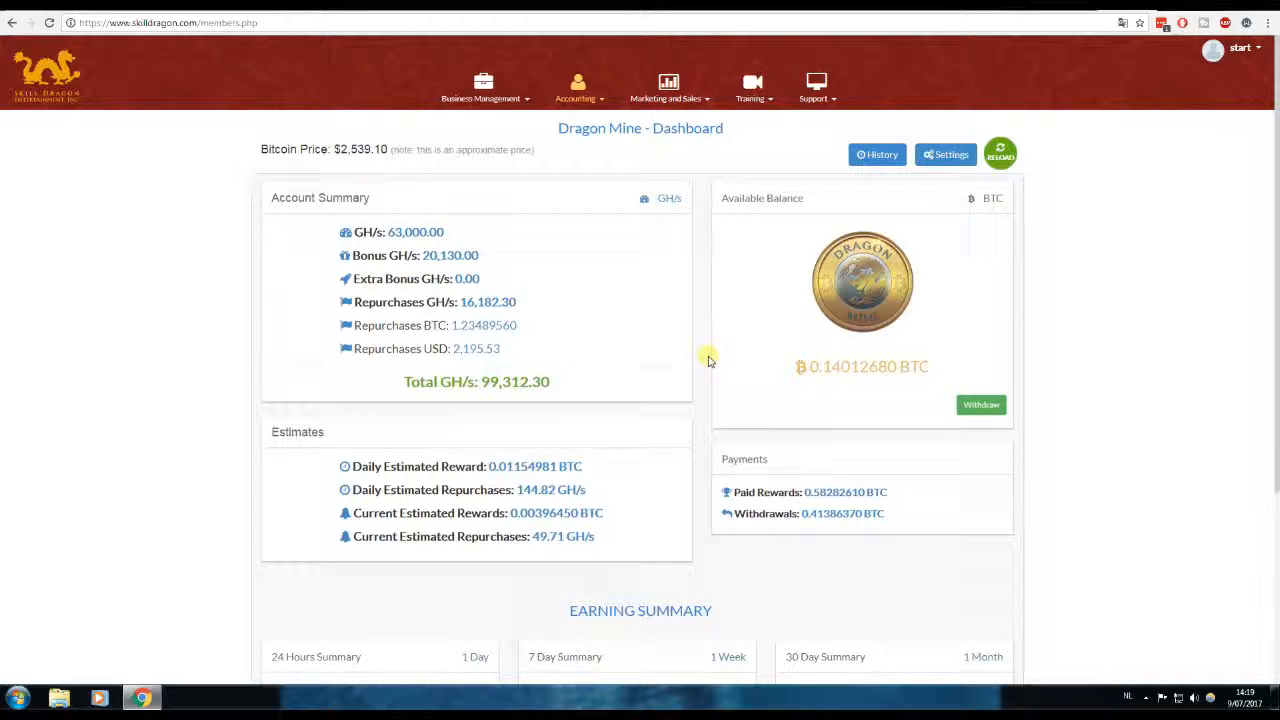
mouse_move(702, 354)
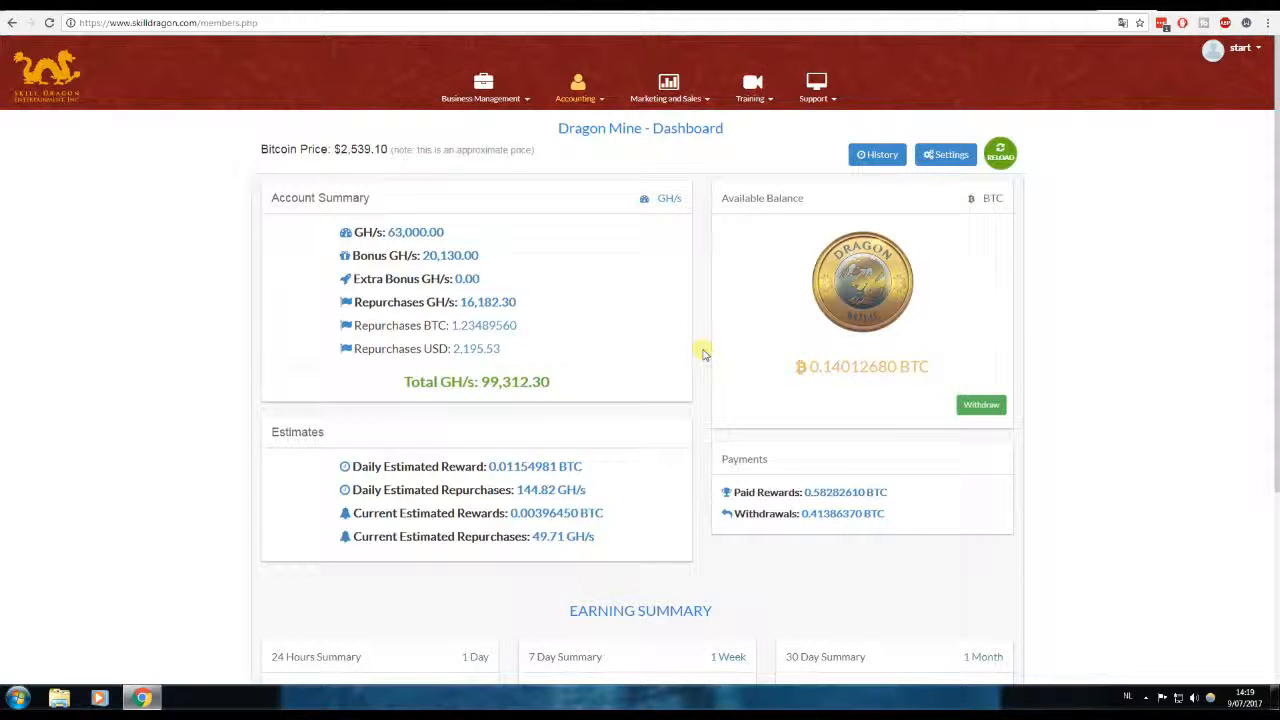